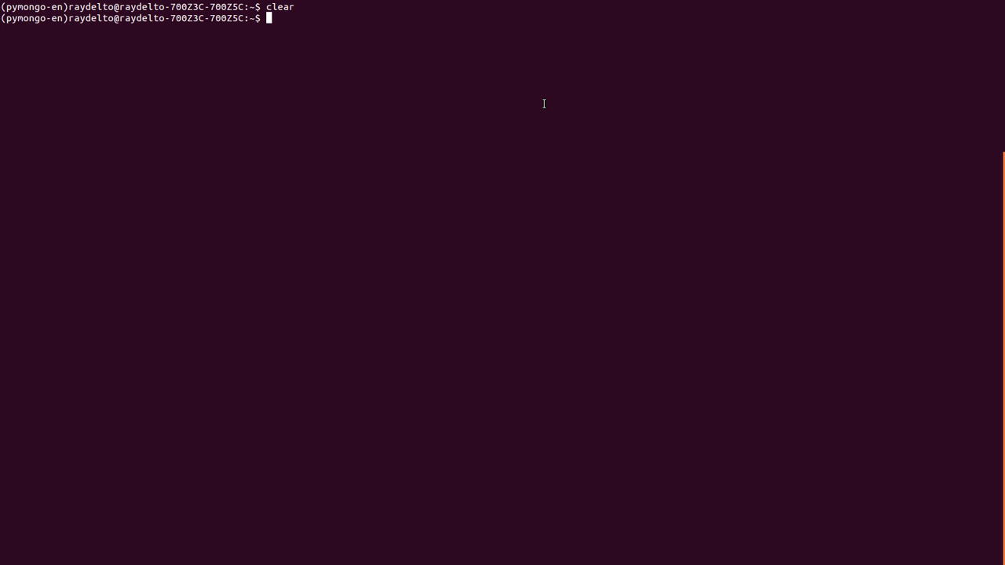
Step: Start python and try 'import pymongo', which fails with a missing-module error
type("python")
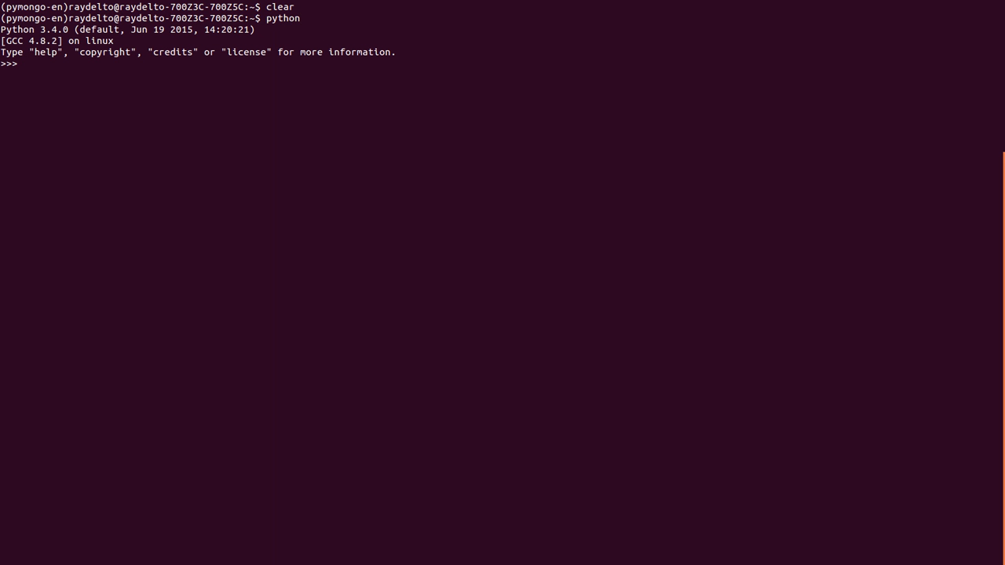
type("import")
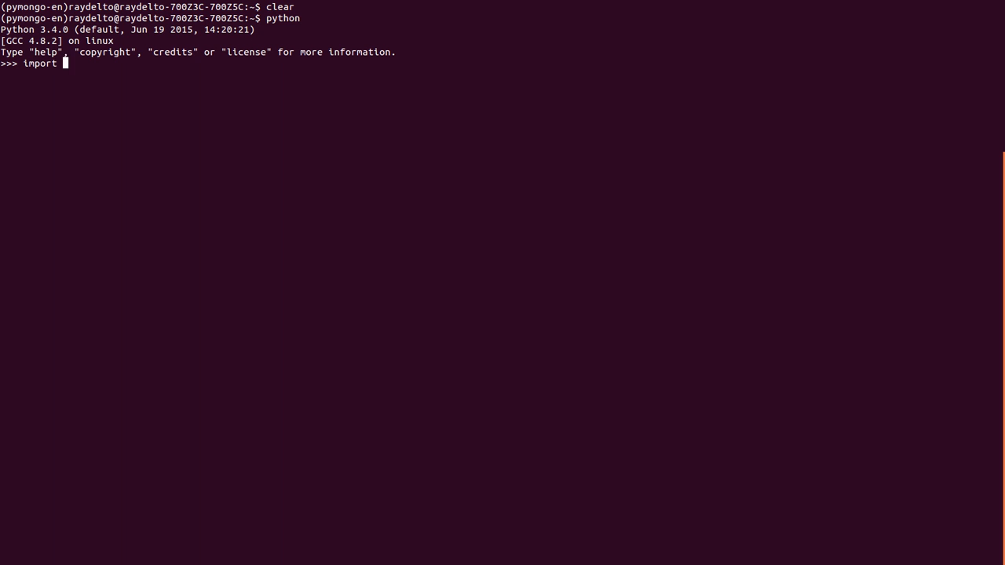
type("py")
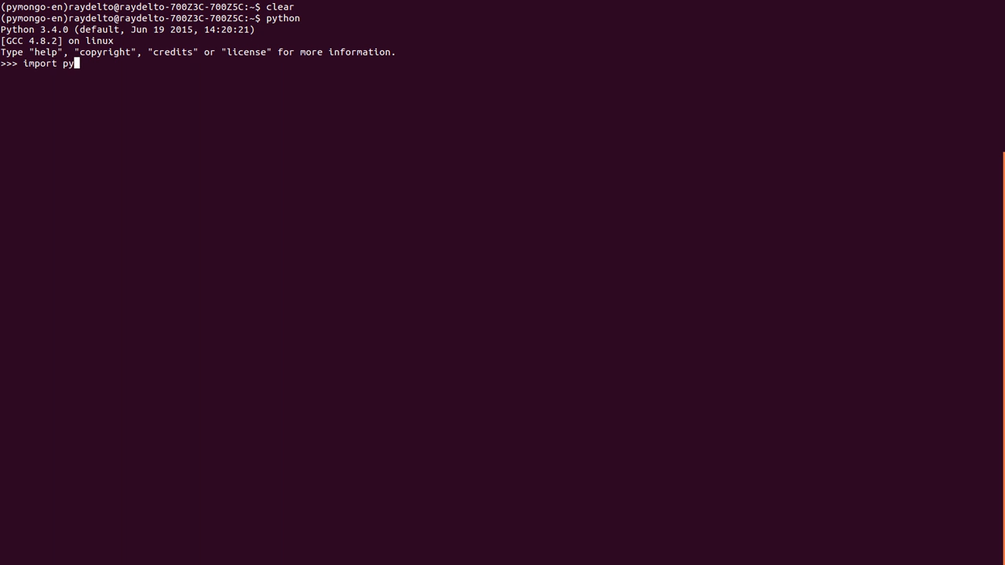
type("mongo")
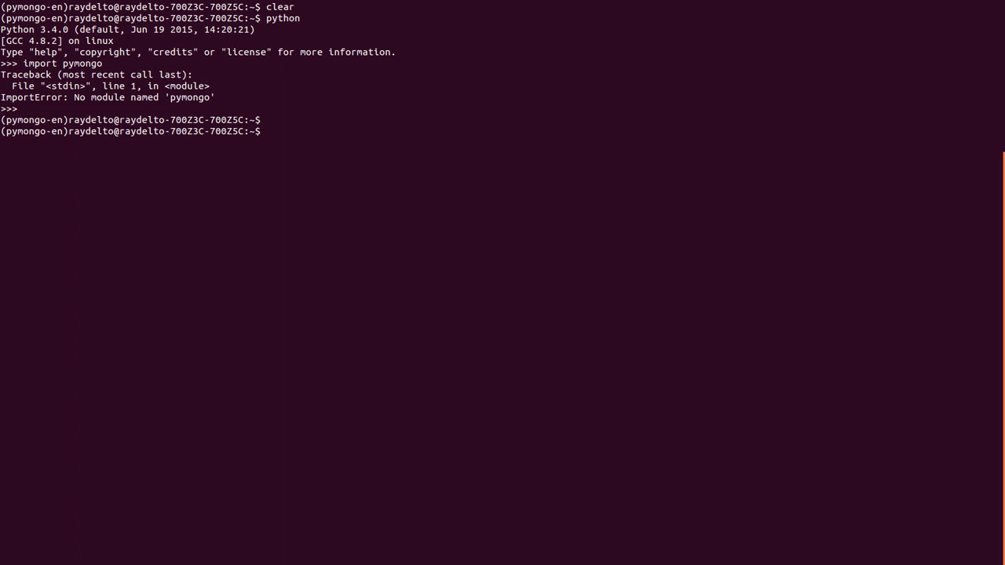
Step: Run 'pip3 install pymongo' (installs 3.0.3) and start a fresh Python 3 interpreter
type("pi")
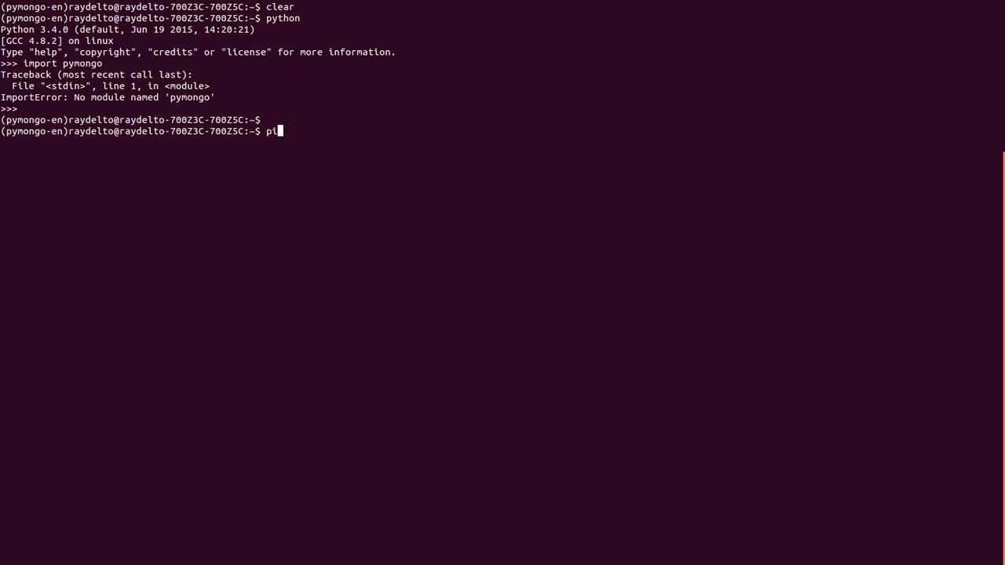
type("p3")
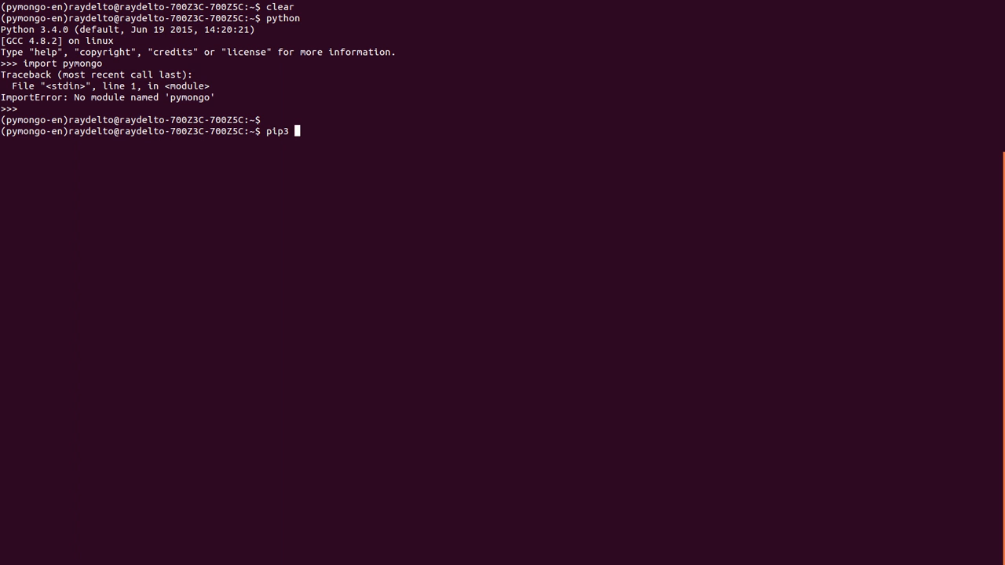
type("install")
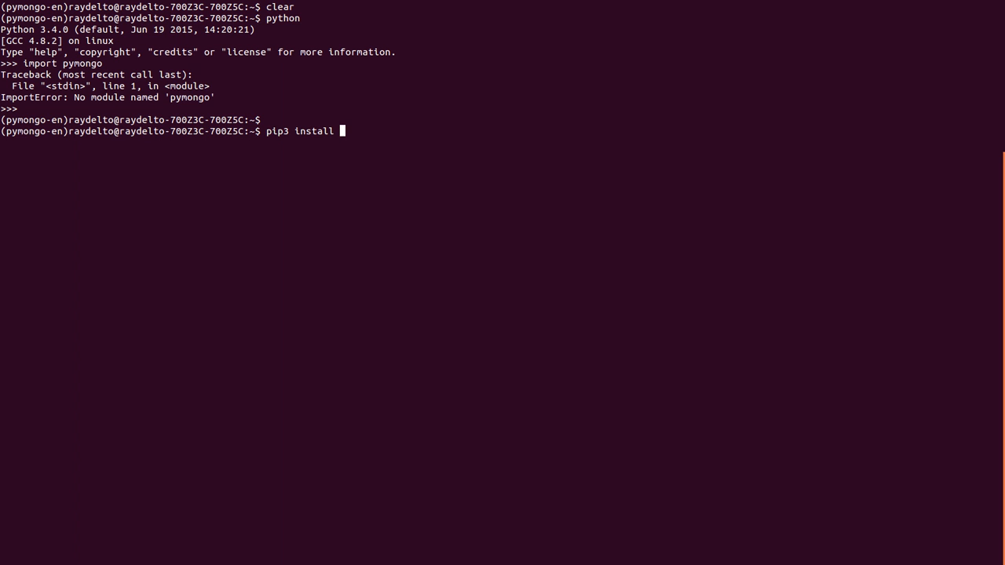
type("pymongo")
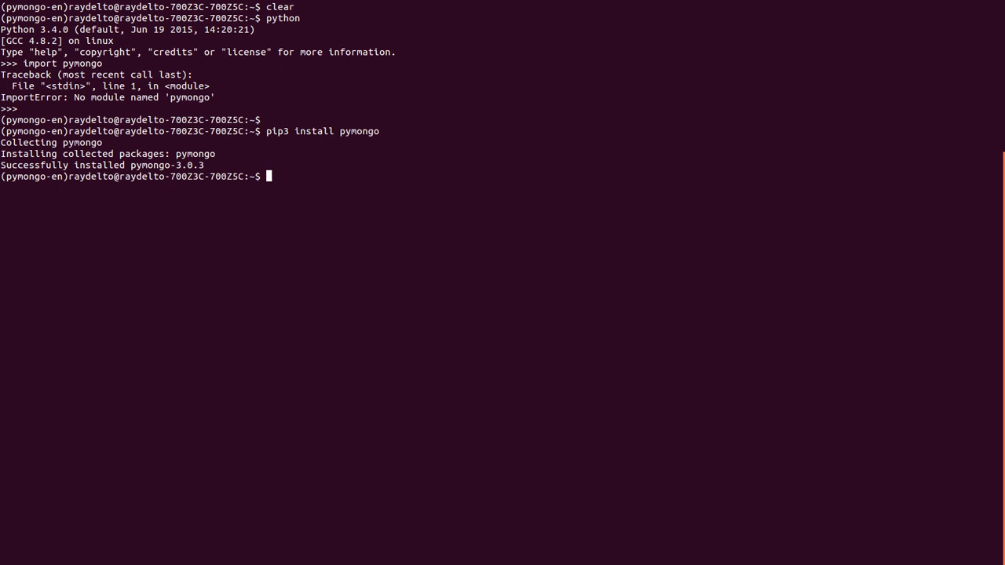
type("python")
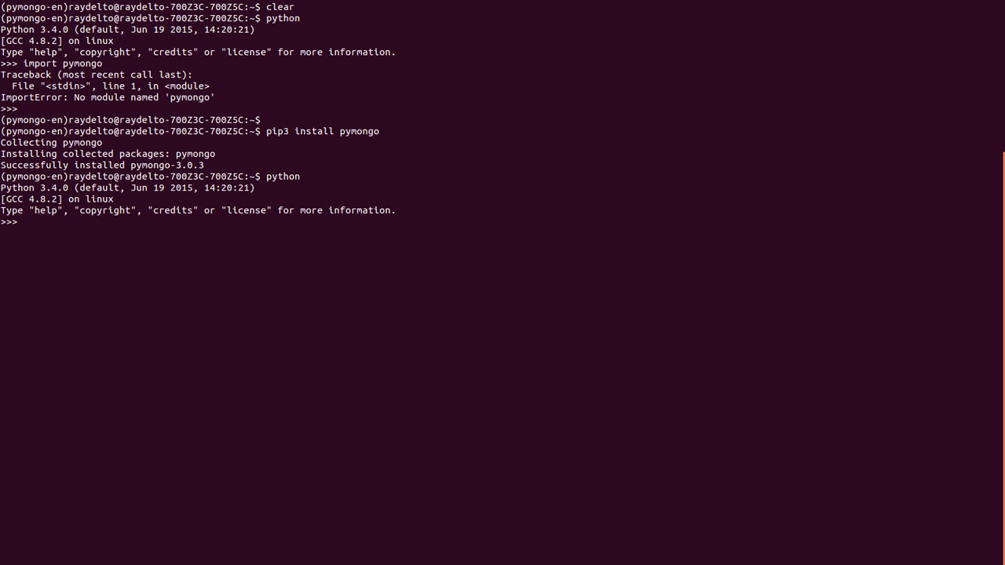
Step: Import pymongo successfully in the new Python session
type("import")
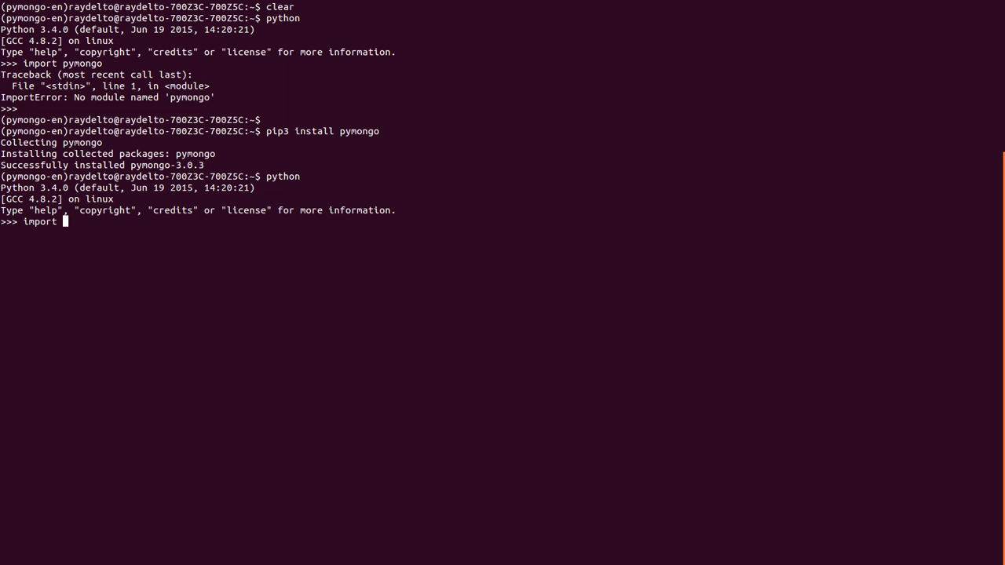
type("pymongo")
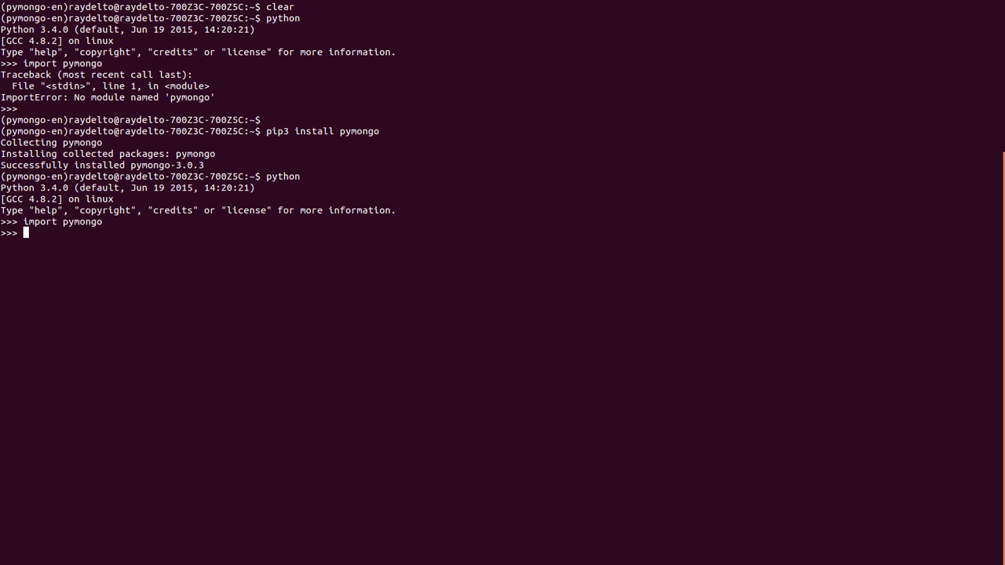
Step: Create the connection with client = pymongo.MongoClient()
type("client")
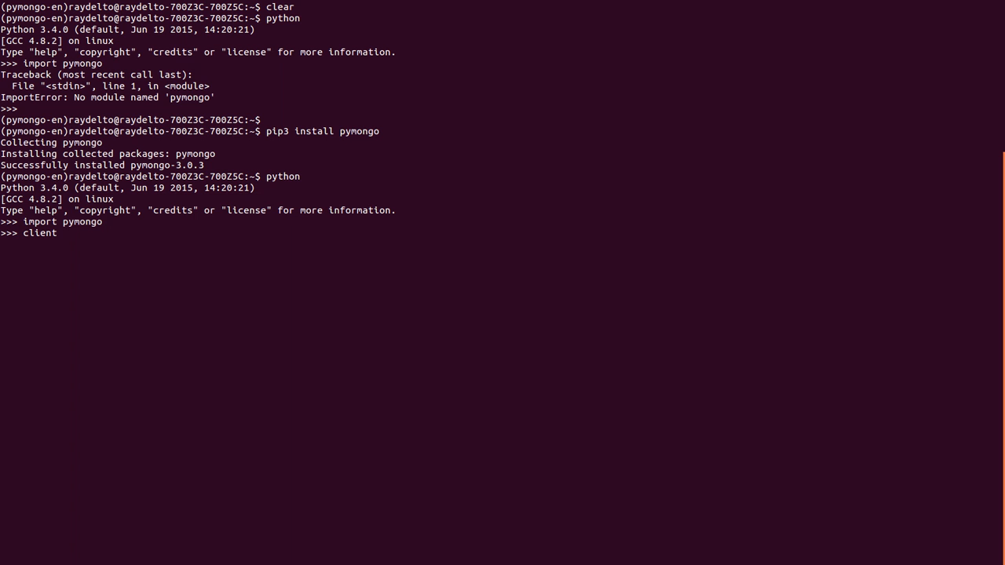
type("= py")
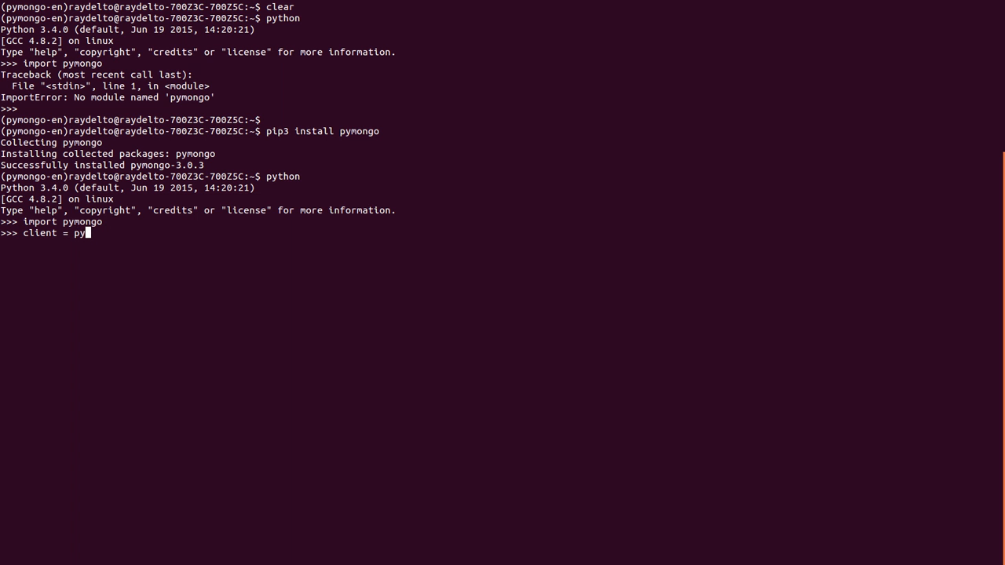
type("mongo.")
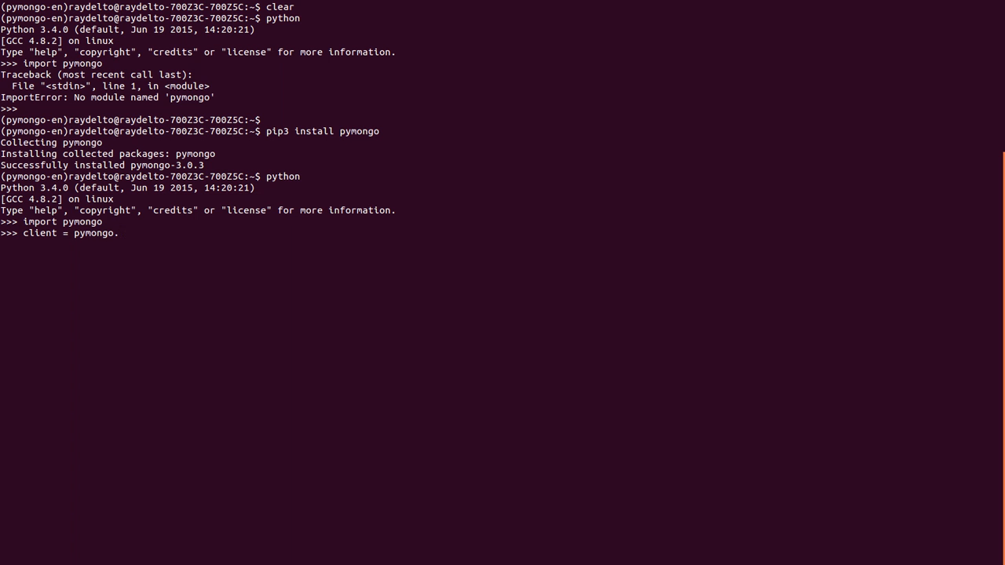
type("MongoClient")
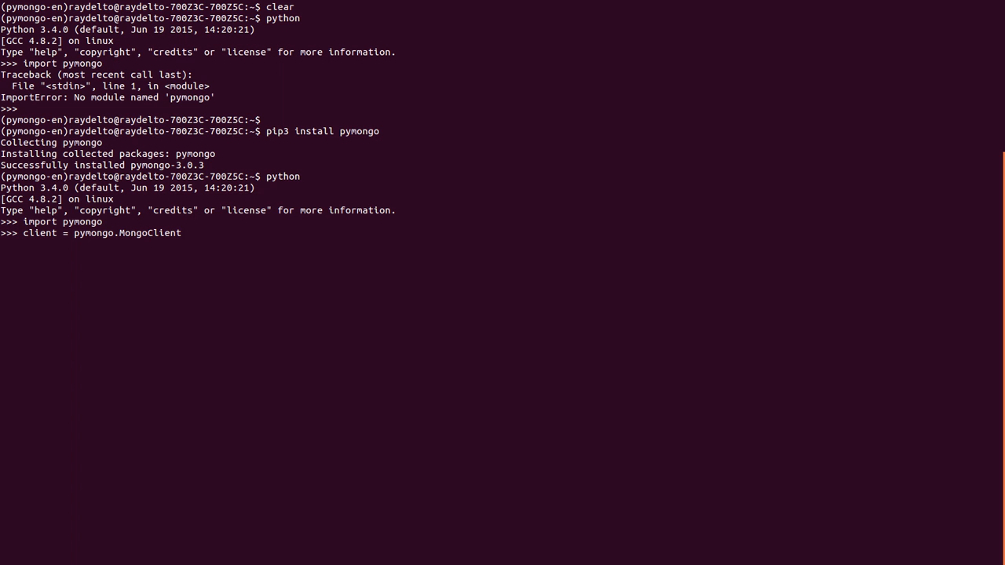
type("()")
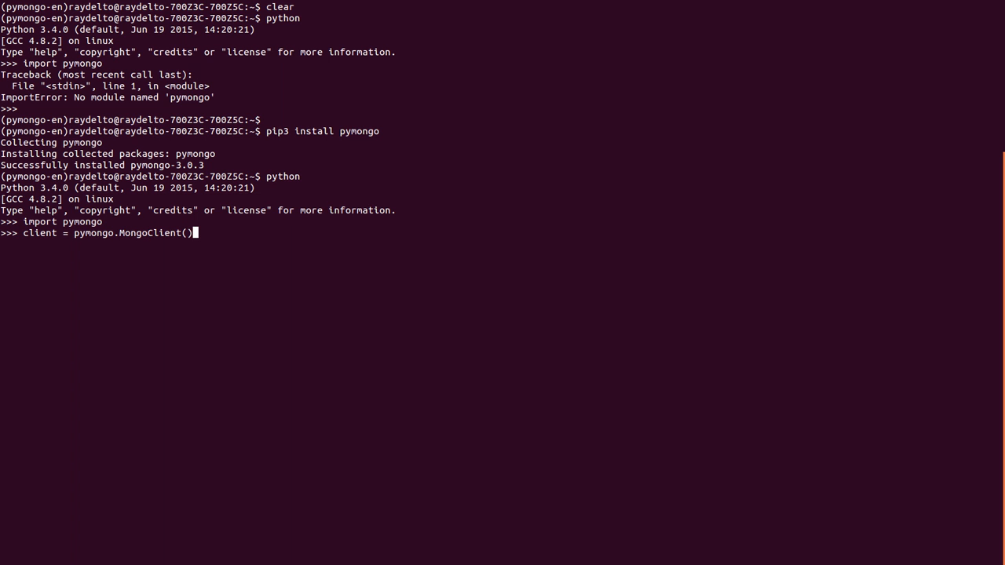
key("Return")
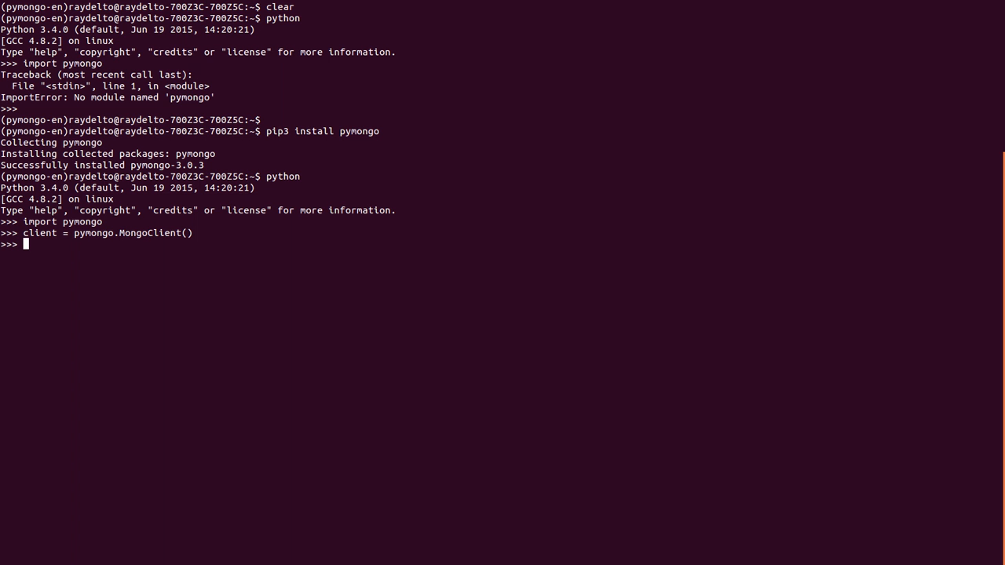
Step: Assign the test database handle with db = client.test
type("db")
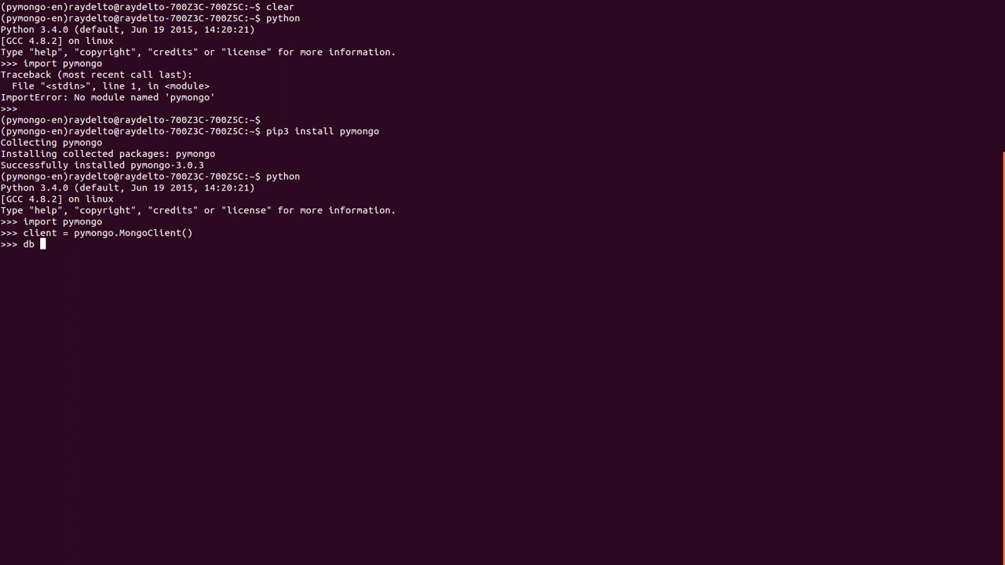
type("=")
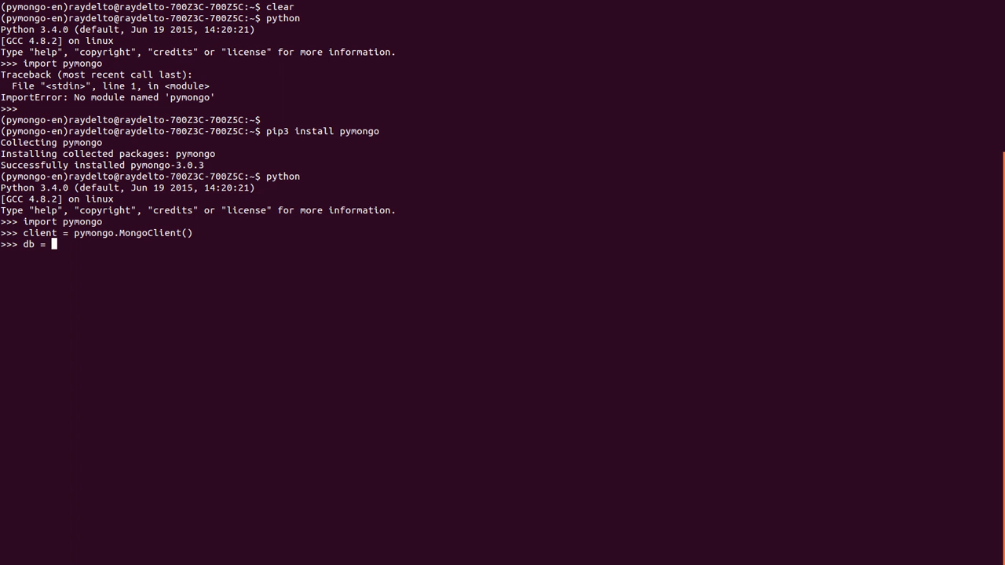
type("cliente.")
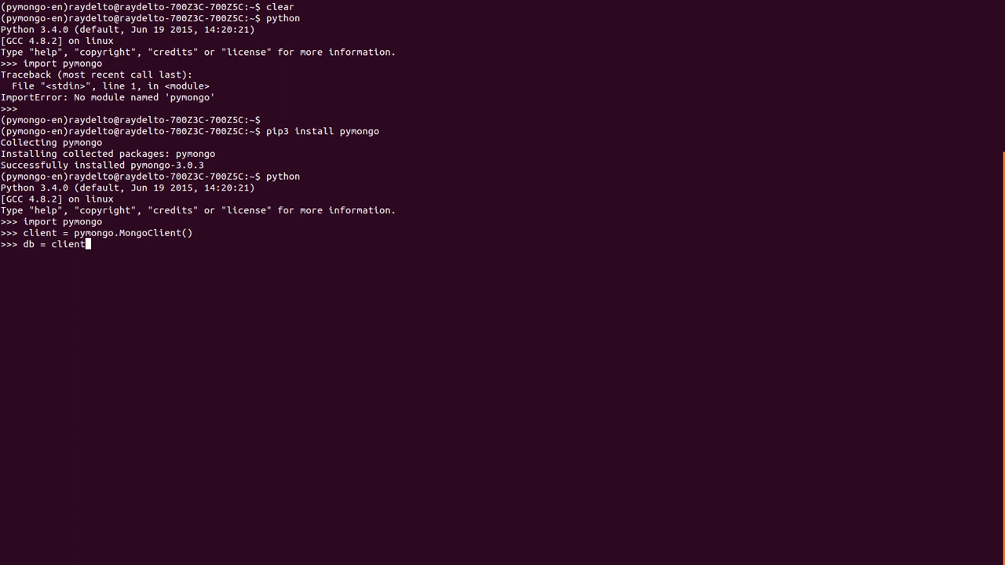
type(".tes")
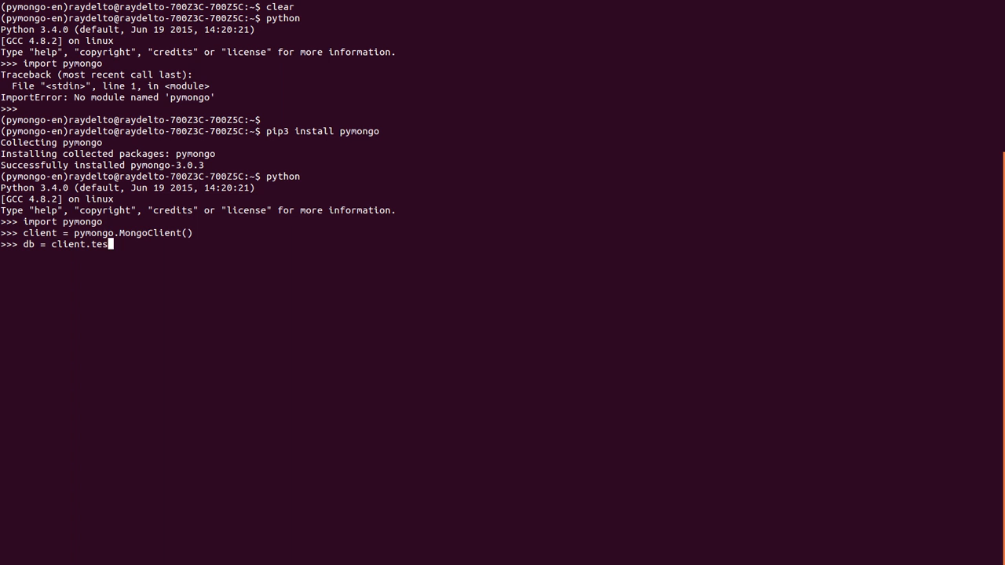
type("t")
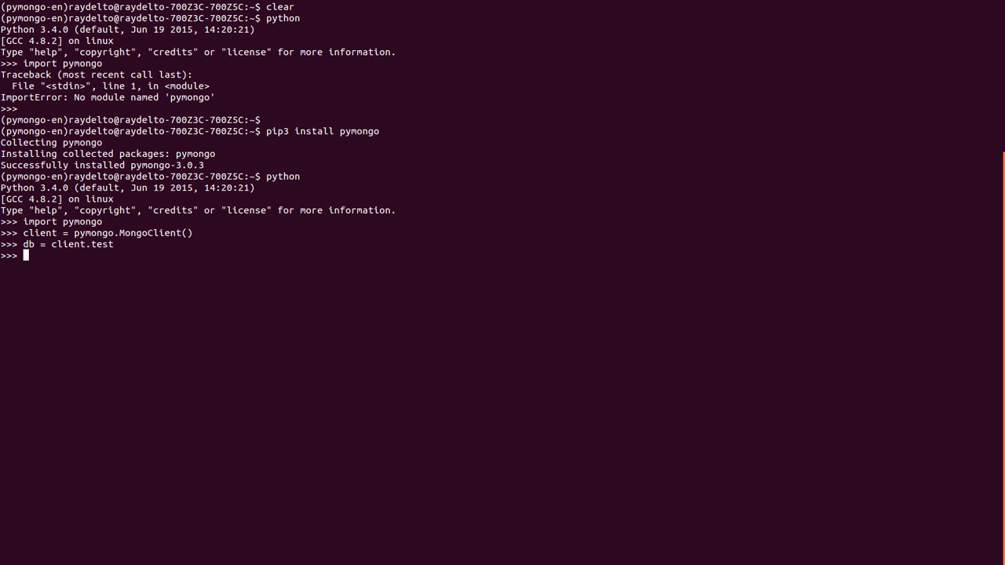
type("cb")
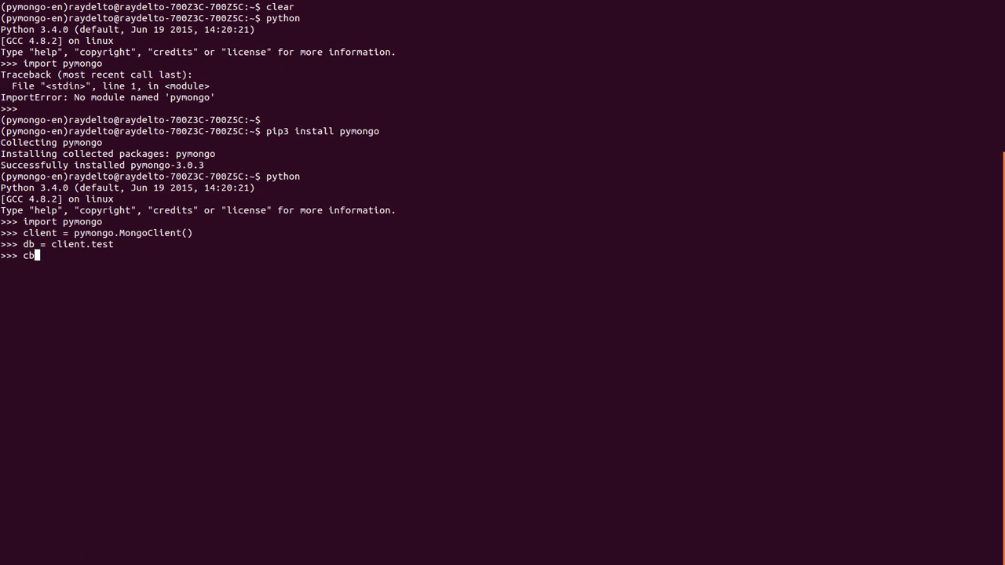
type("db.")
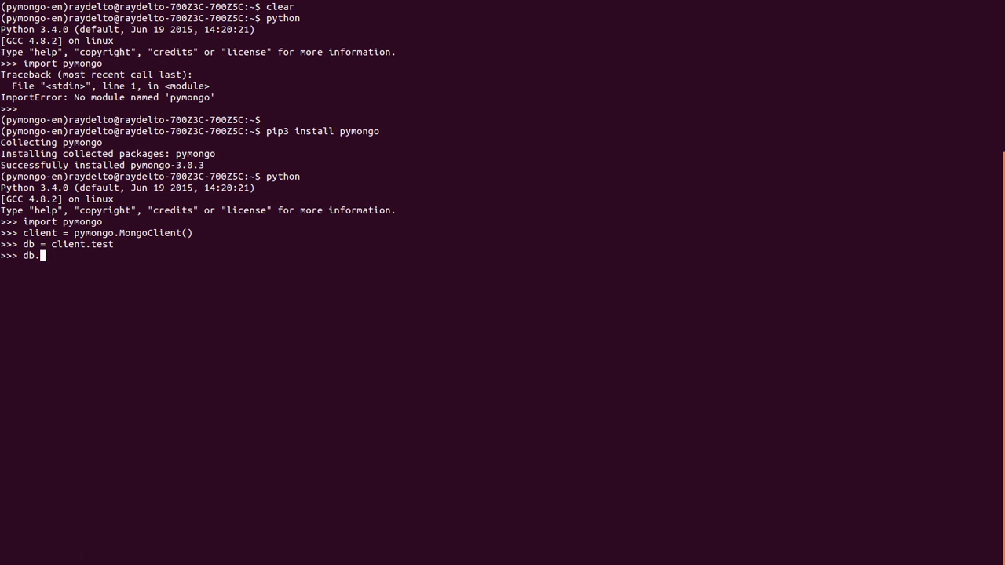
type("sites")
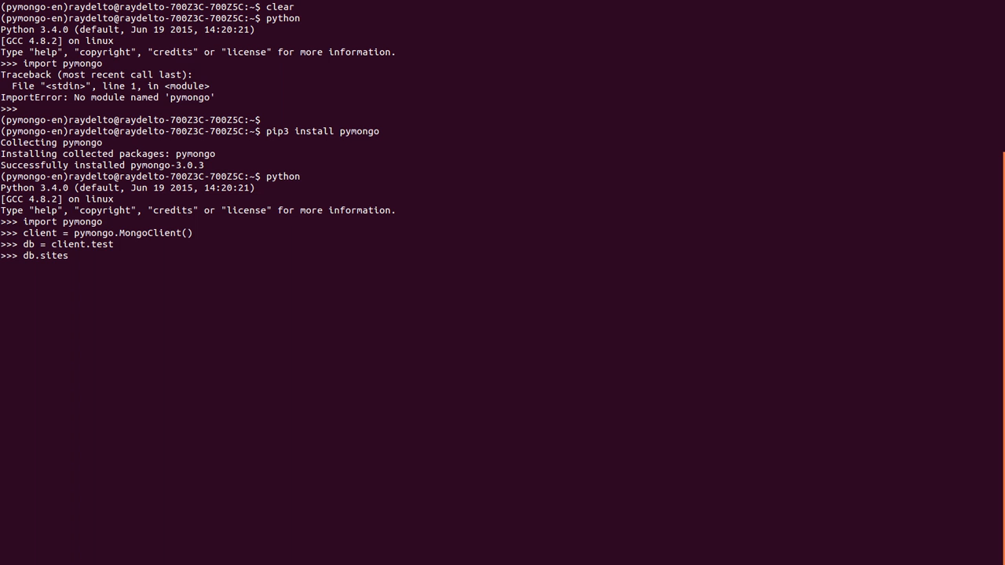
type(".")
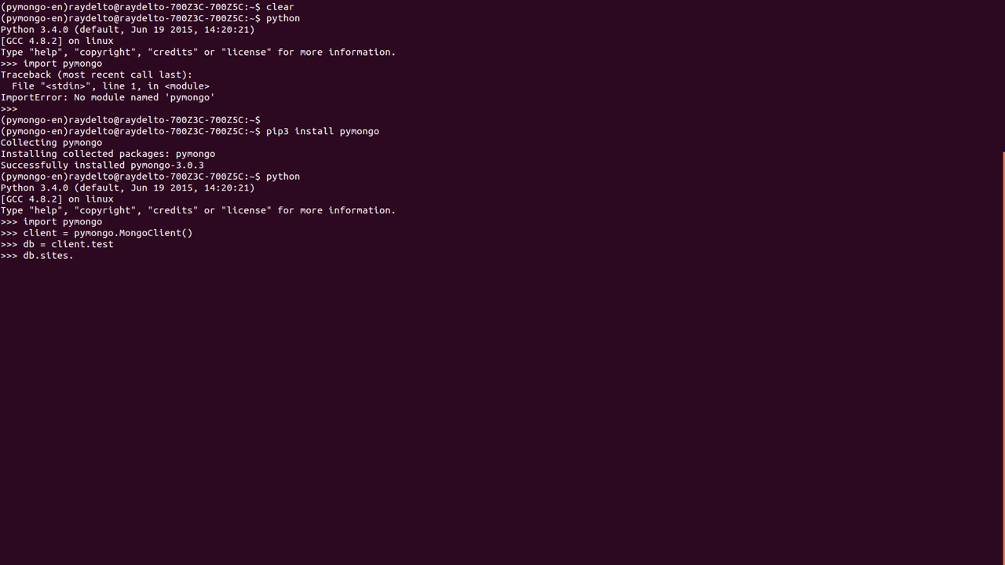
type("insert(")
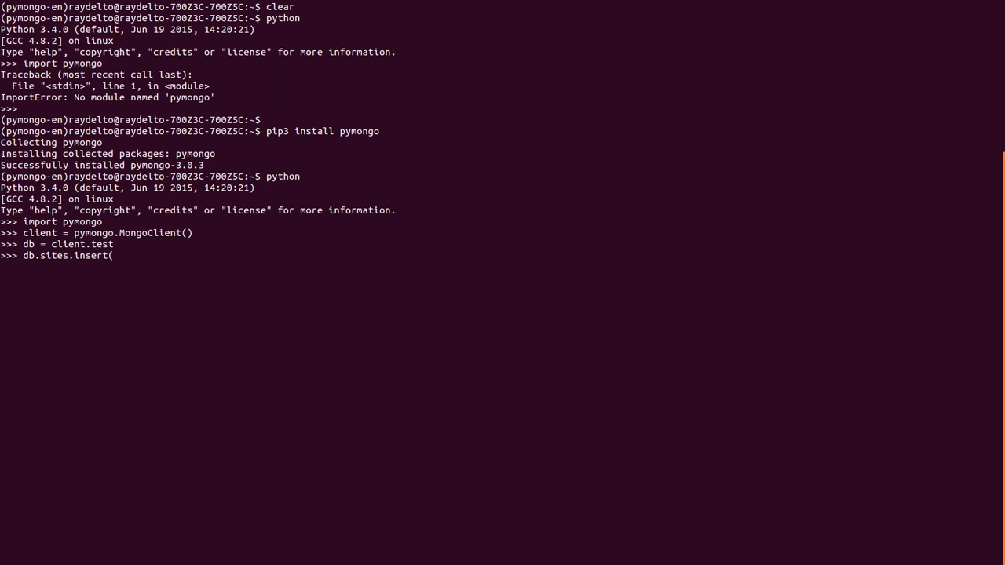
type("{")
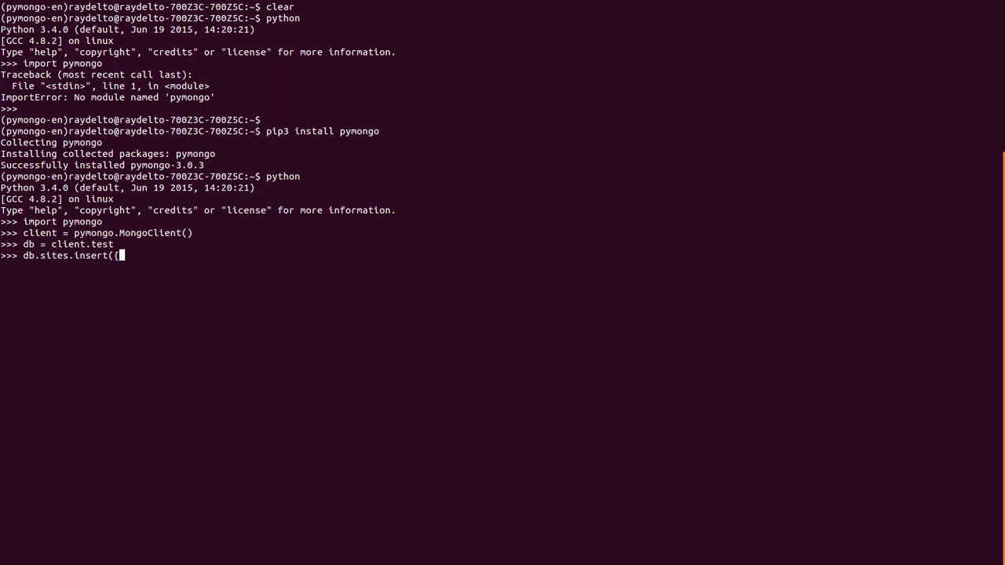
type("\"url\":")
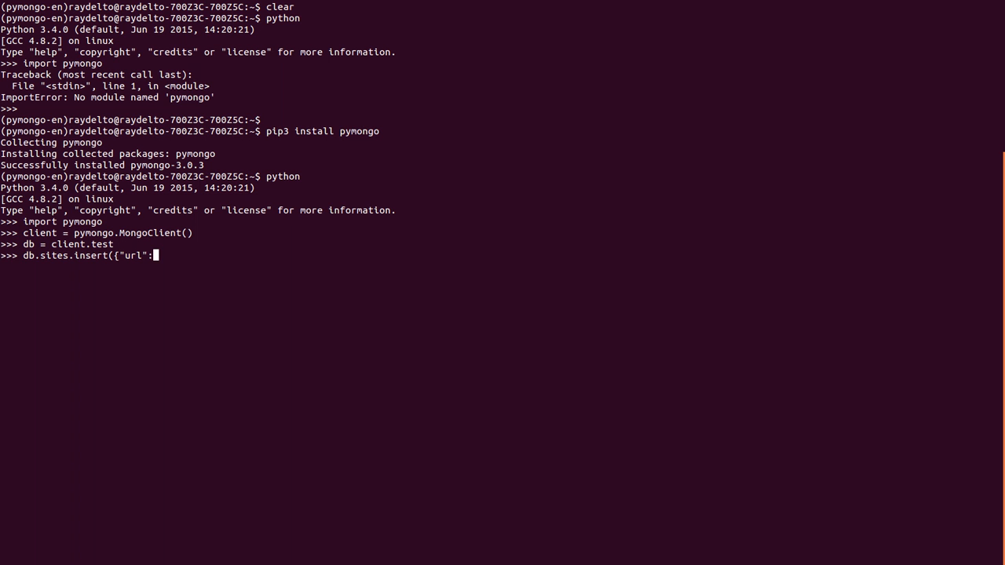
type("\"http")
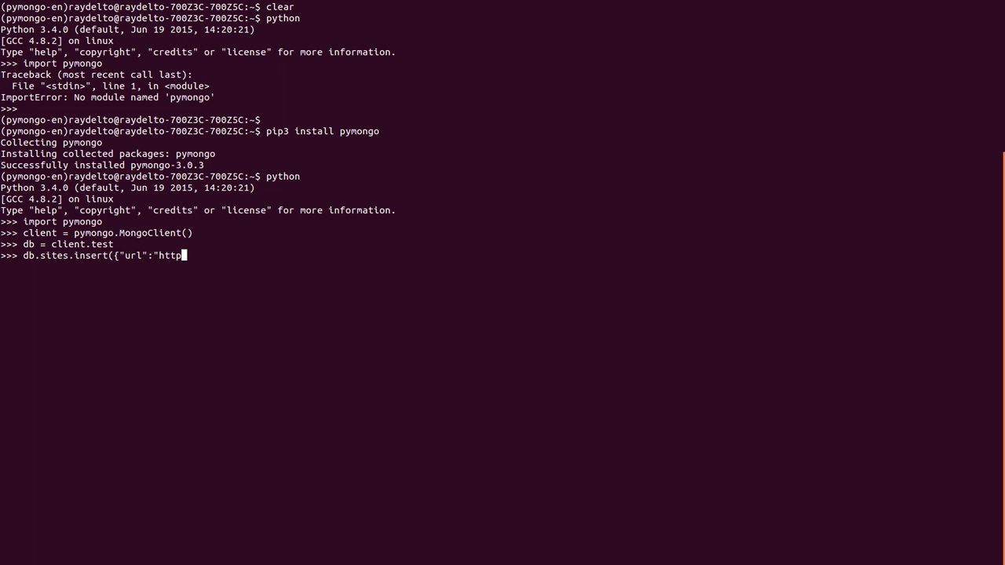
type("://www.r")
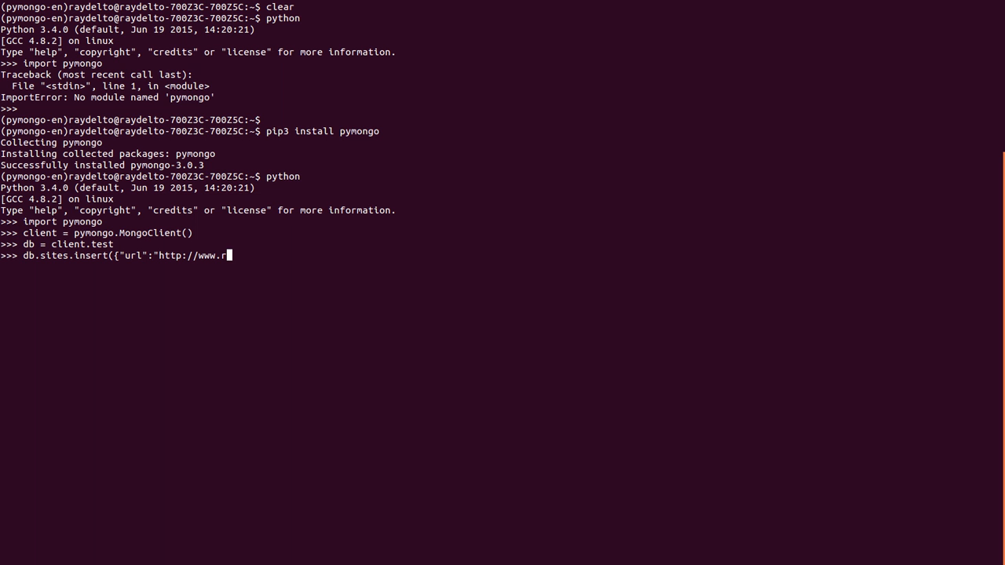
type("aydelto.org\",")
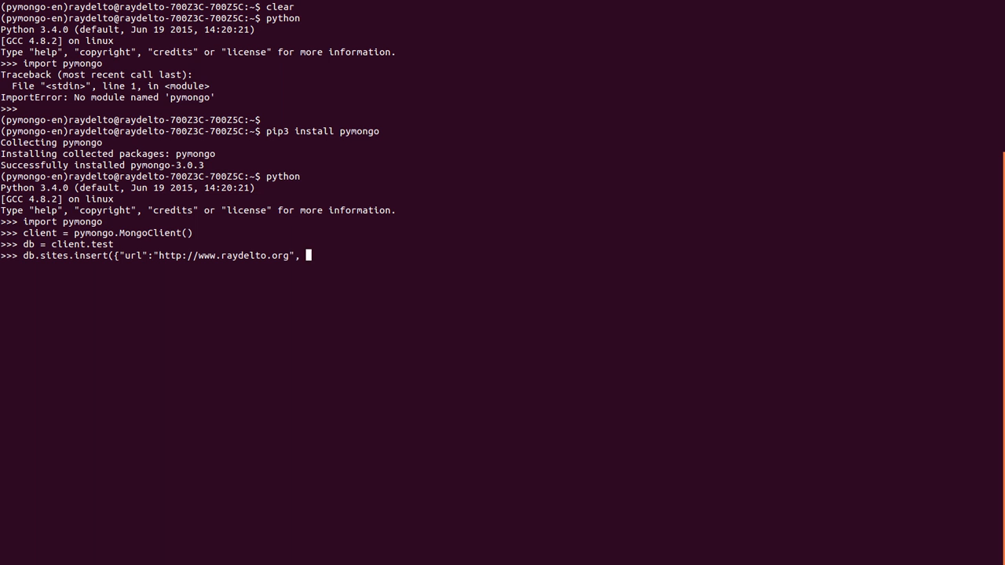
Step: Add name "Raydelto's Homepage", close the document and run the insert, getting an ObjectId
type("\"nna")
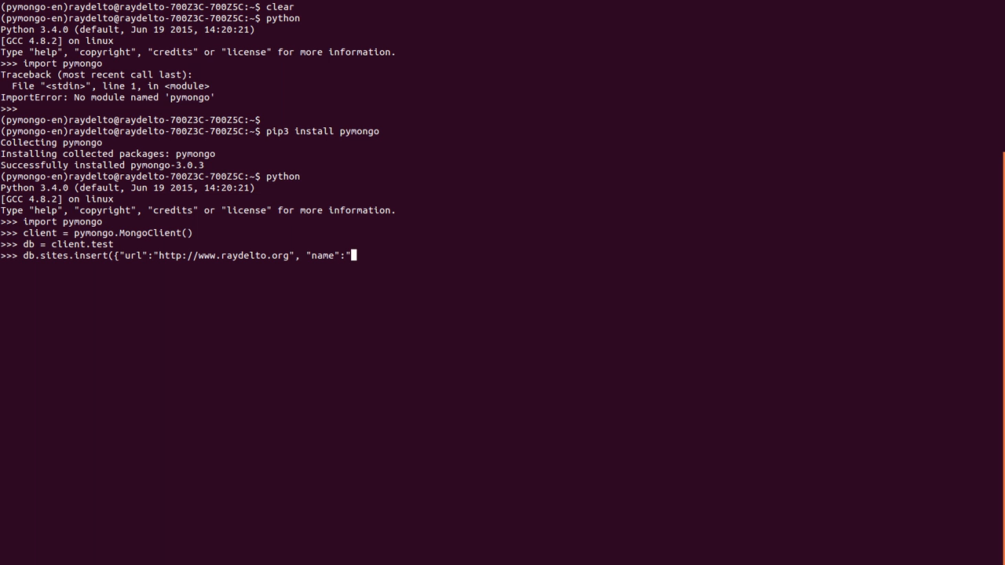
type("Rayde")
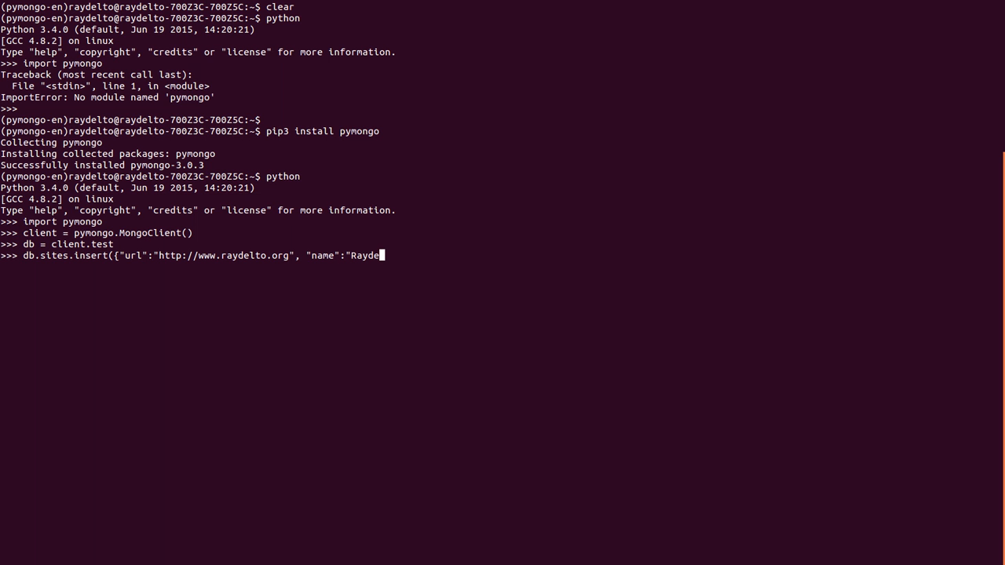
type("to'")
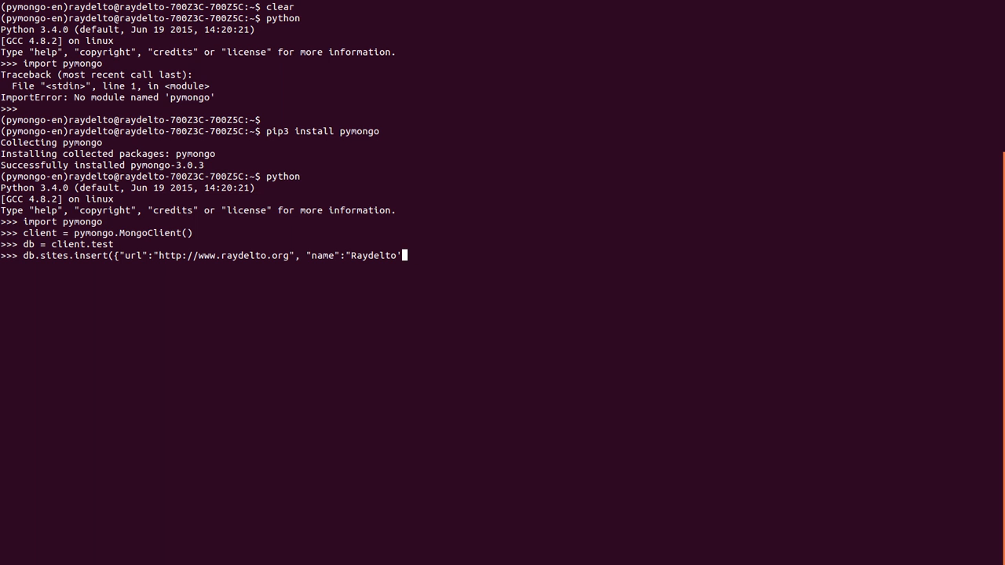
type("s Home")
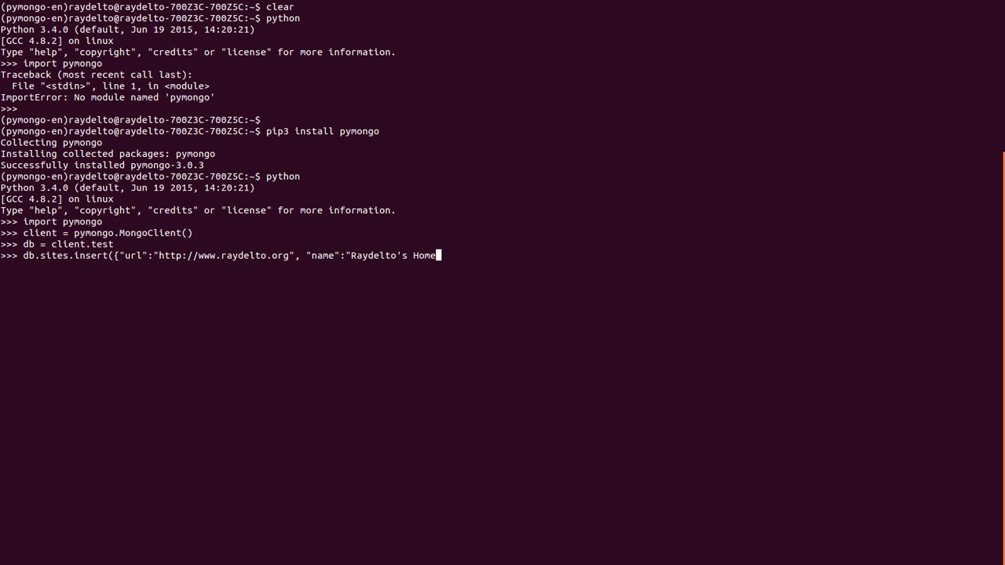
type("page")
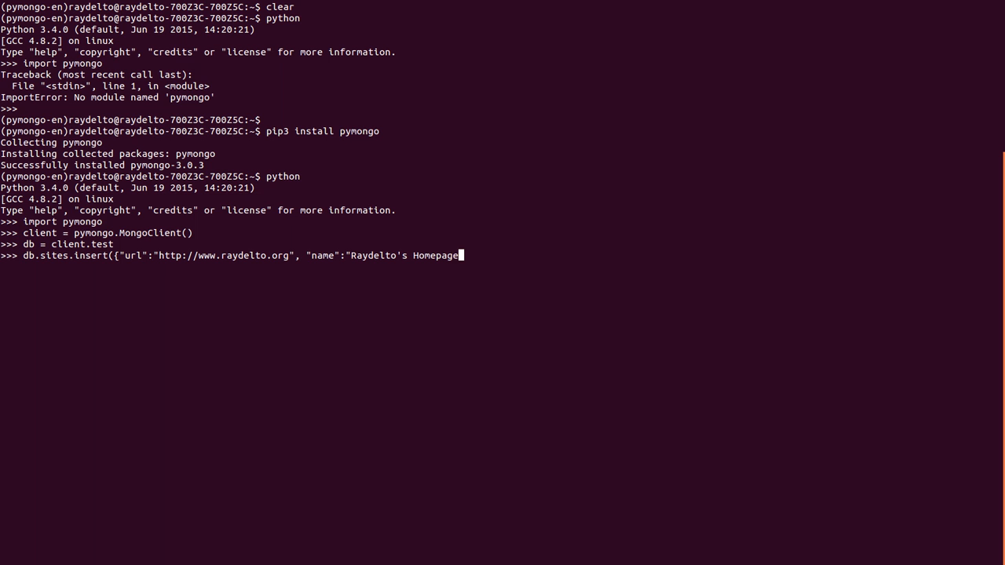
type("\"")
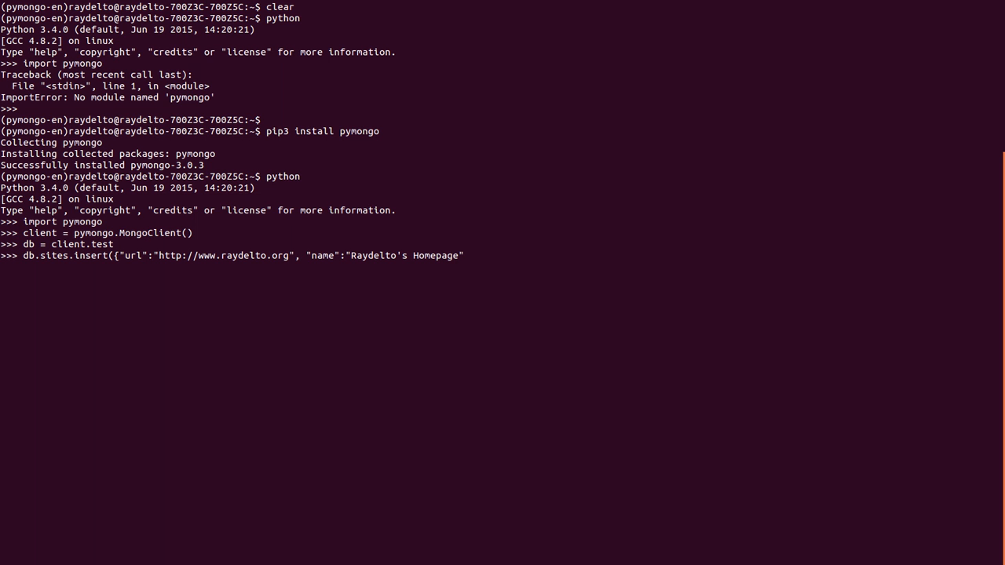
type("}")
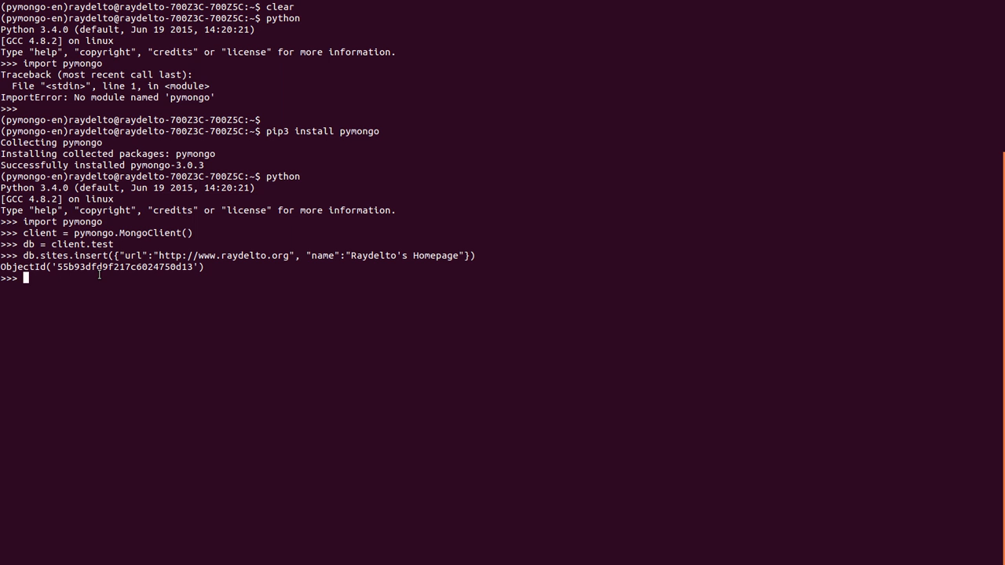
mouse_move(107, 236)
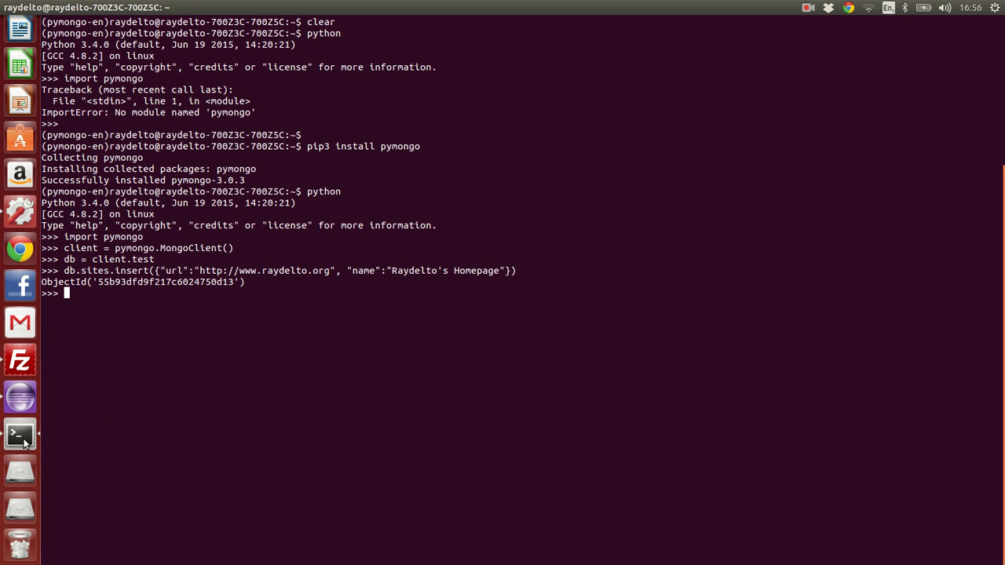
right_click(19, 433)
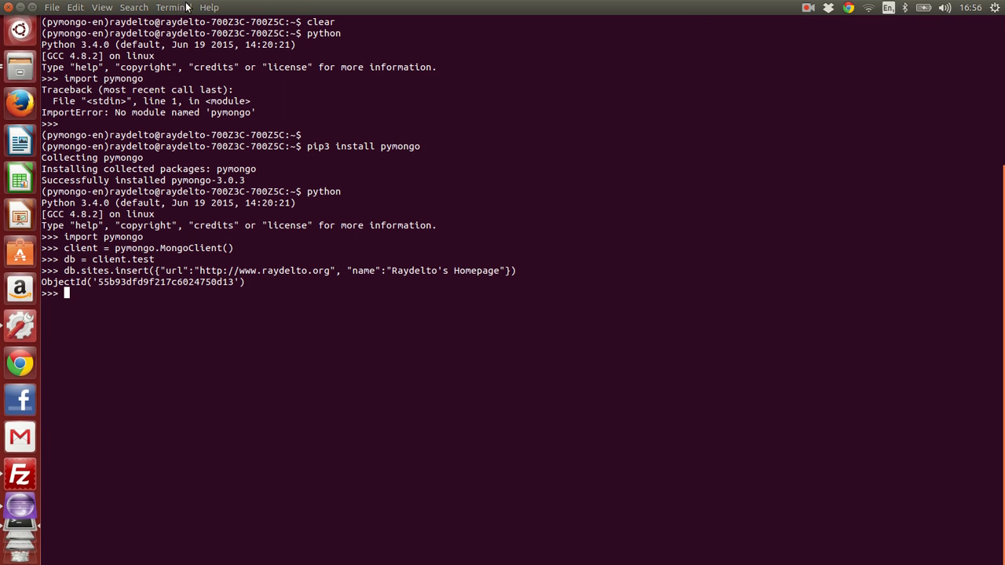
Step: In a second terminal tab running the mongo shell on test, enter db.sites.find()
left_click(50, 6)
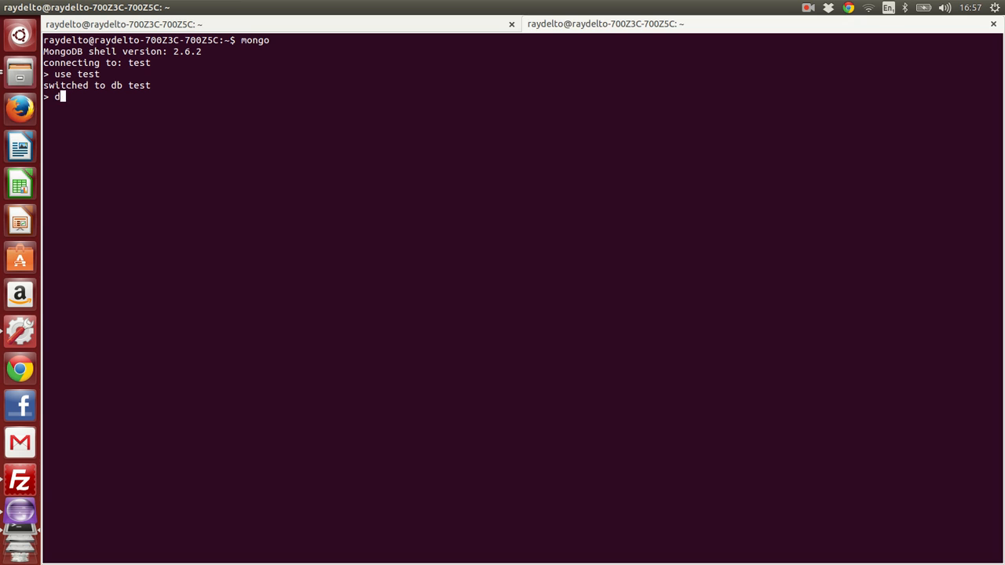
type("b.")
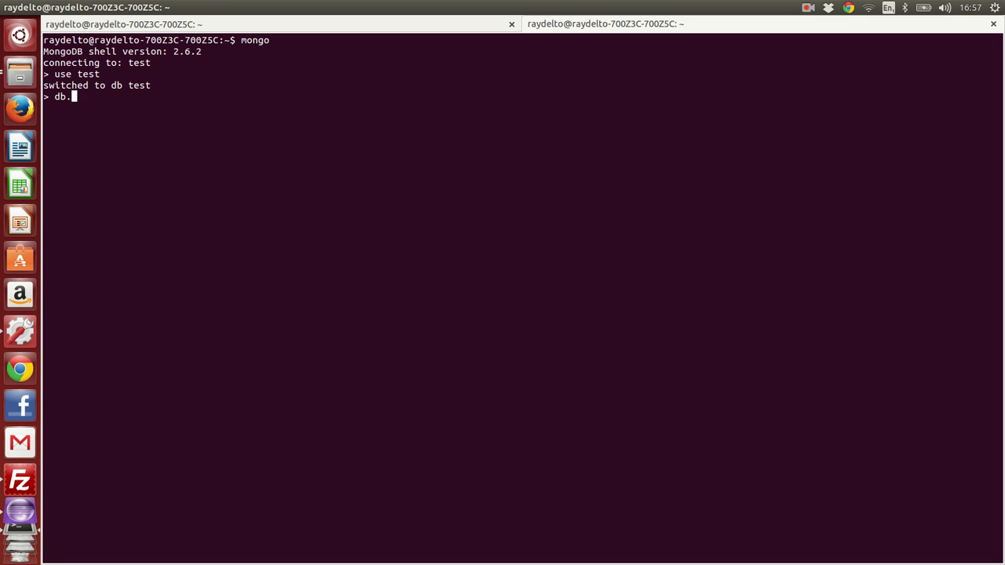
type("sites.")
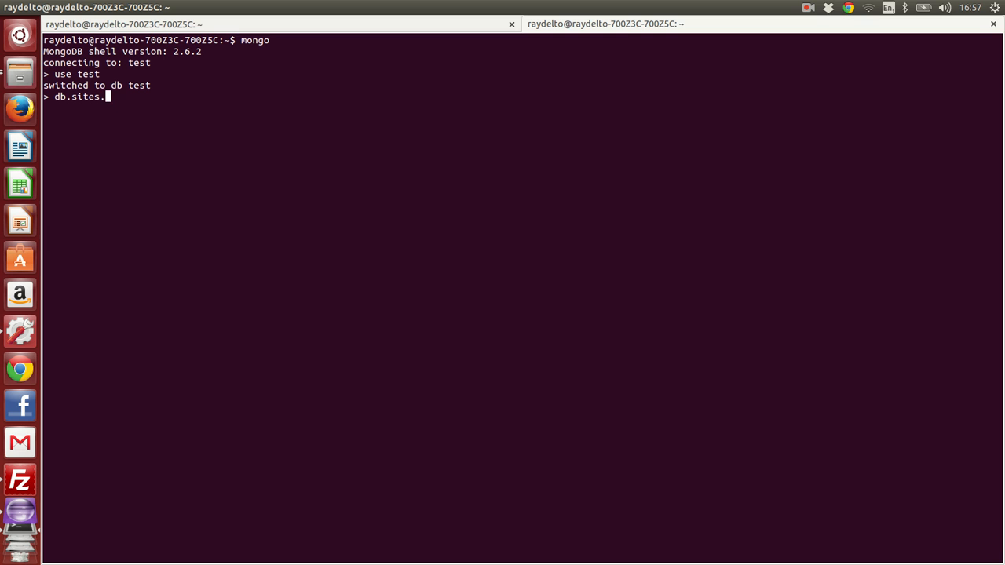
type("find()")
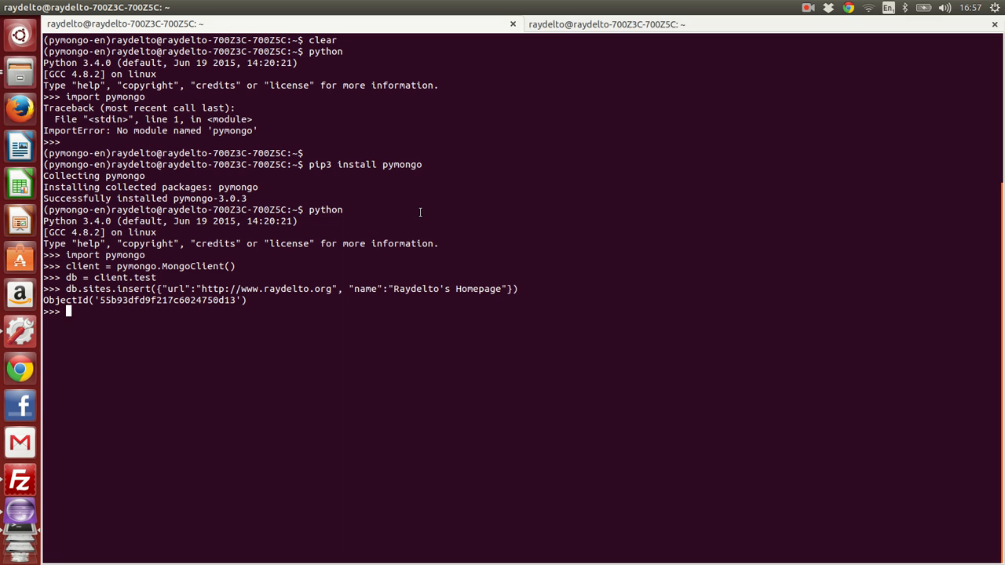
Step: Fetch the stored document with site = db.sites.find_one()
type("s")
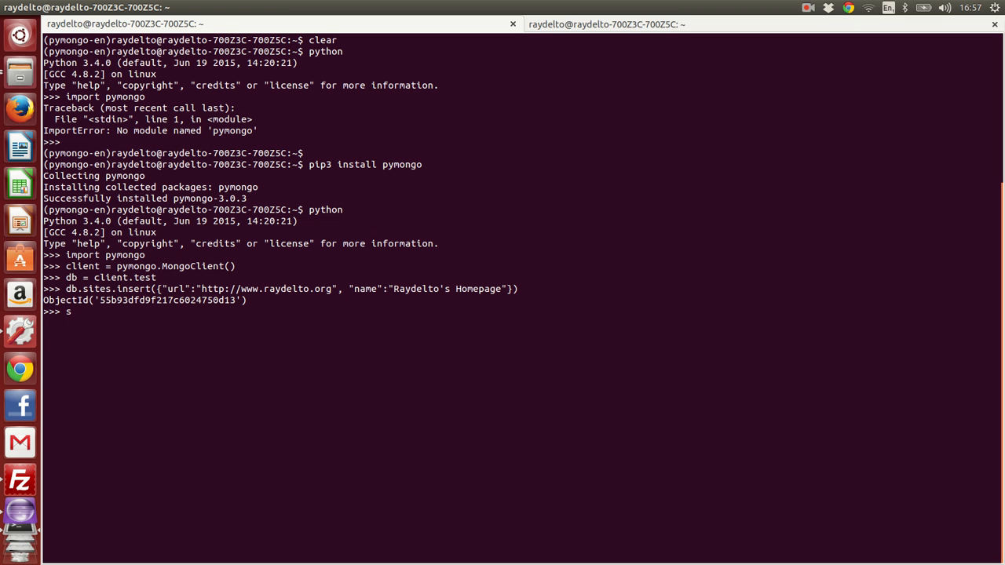
type("ite =")
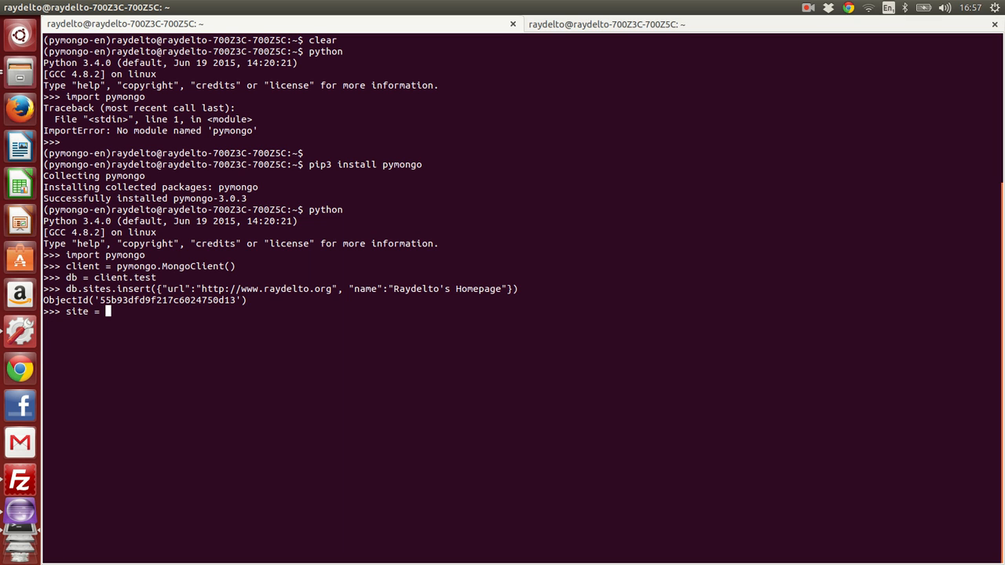
type("db")
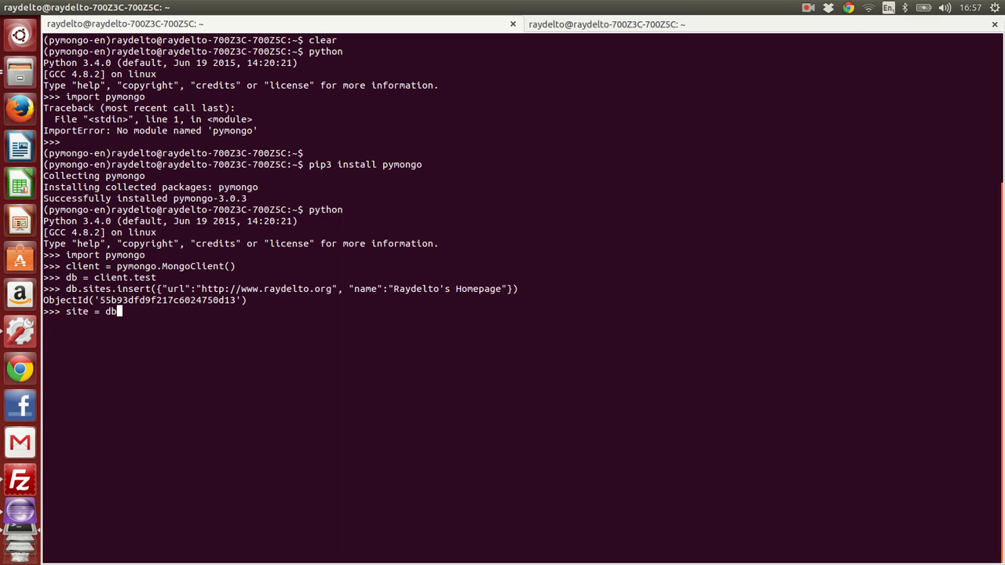
type(".sites.find")
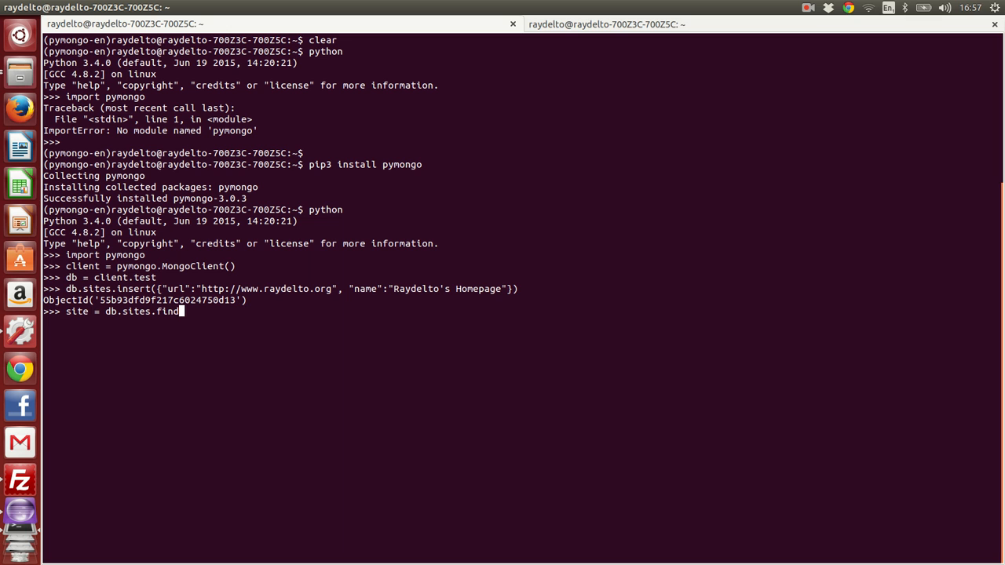
type("_one(")
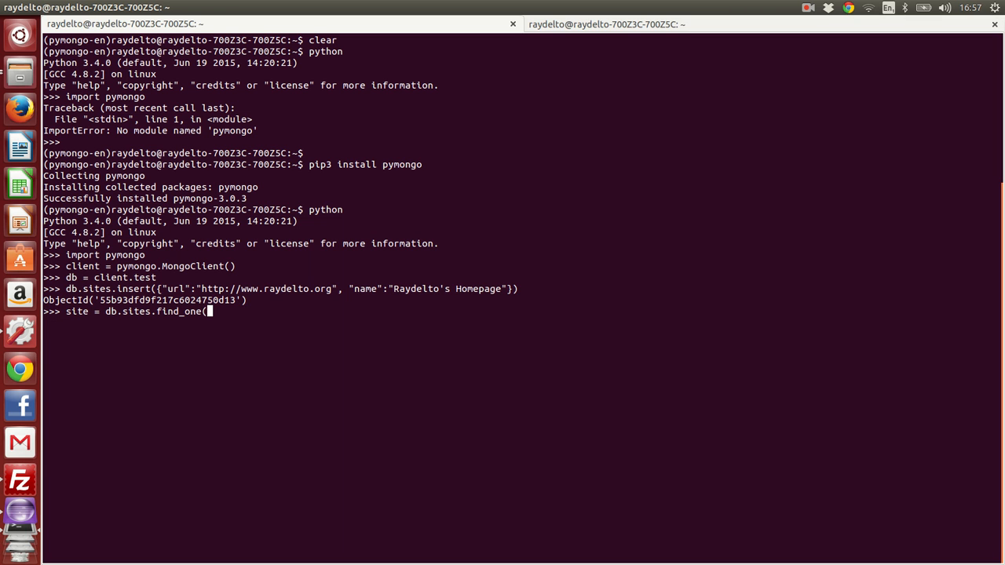
Step: Display site and then site["name"], printing "Raydelto's Homepage"
type("site[")
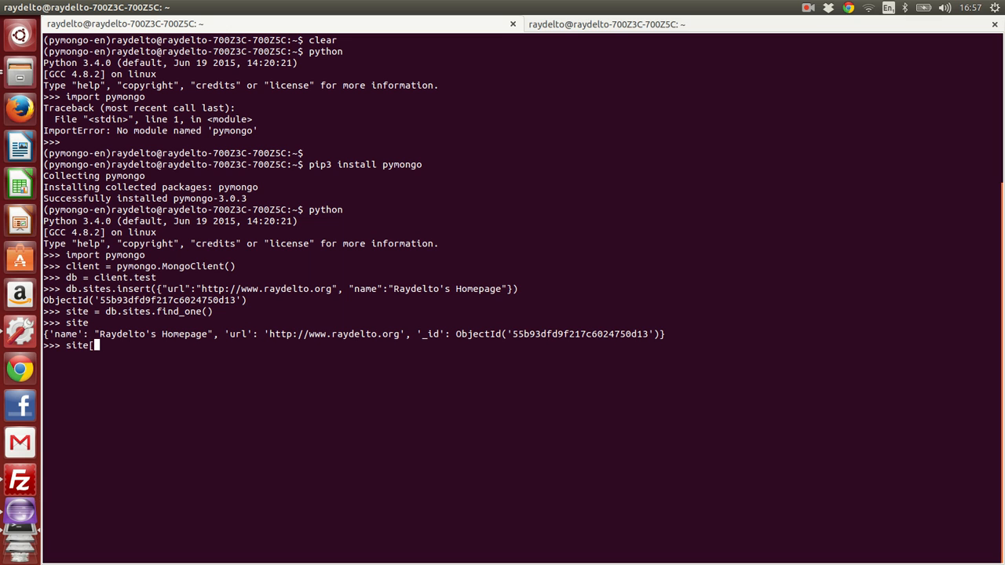
type("\"")
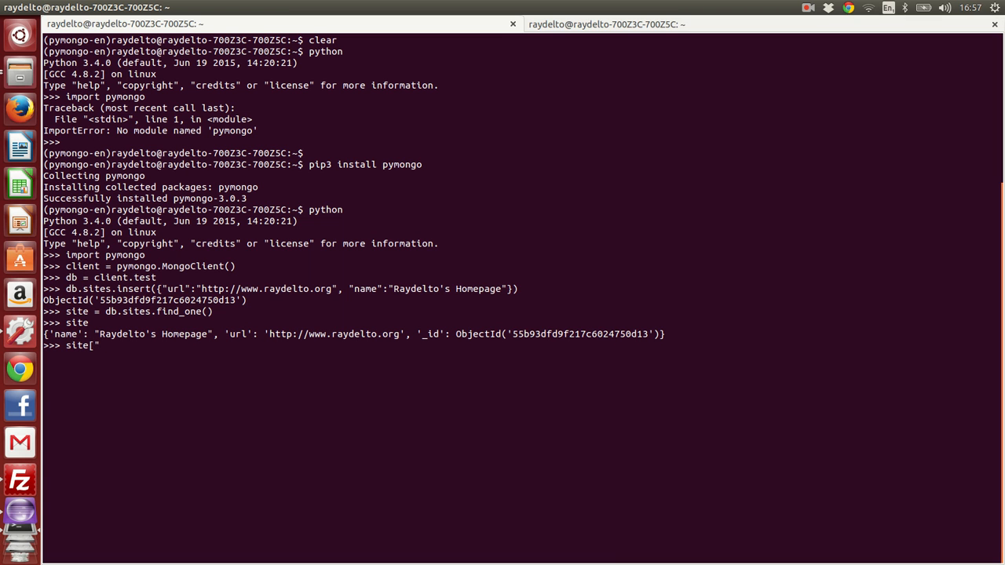
type("name\"]")
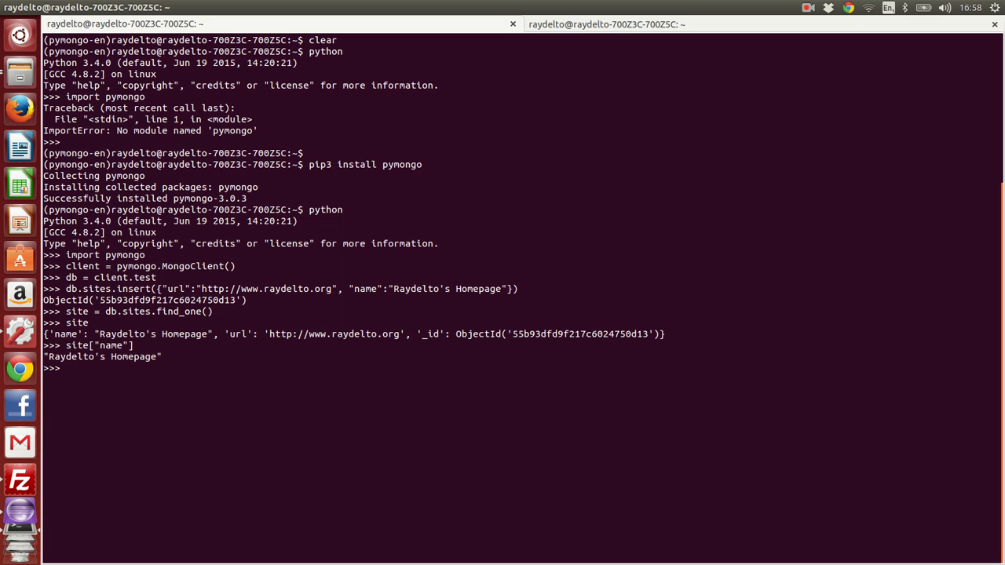
Step: Write the format string "I like the %s and the url is %s" in a print call
type("printf")
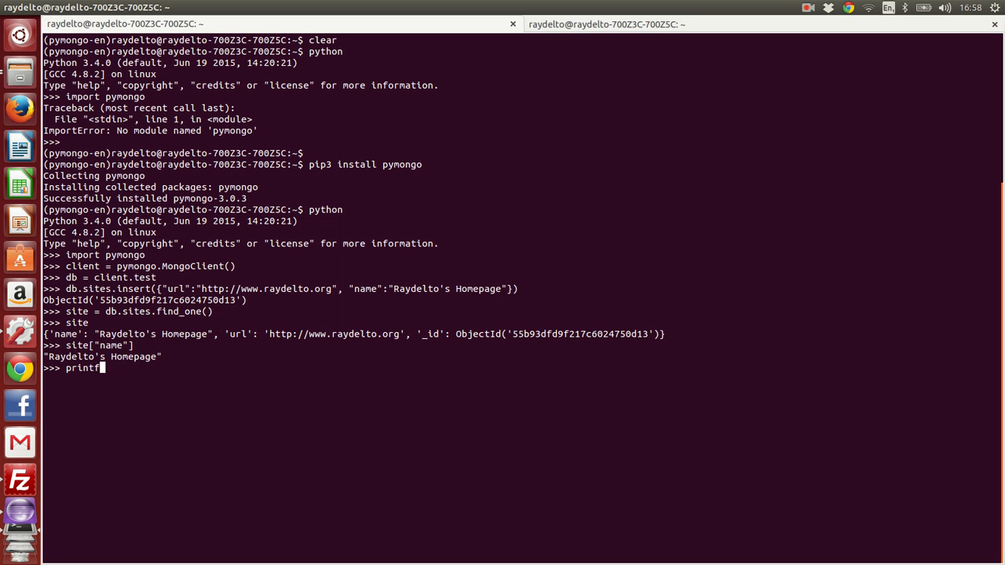
type("(\"")
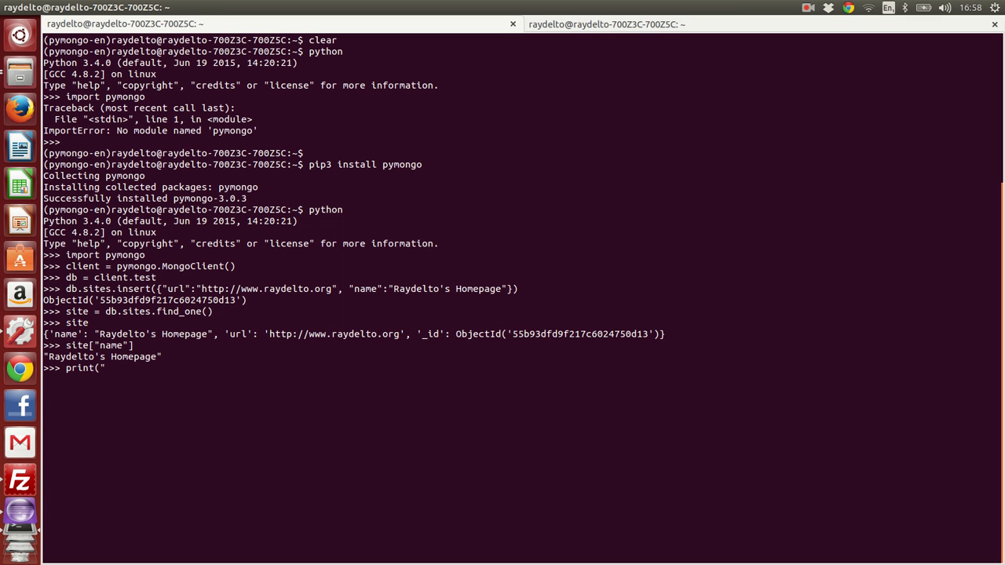
type("I like the")
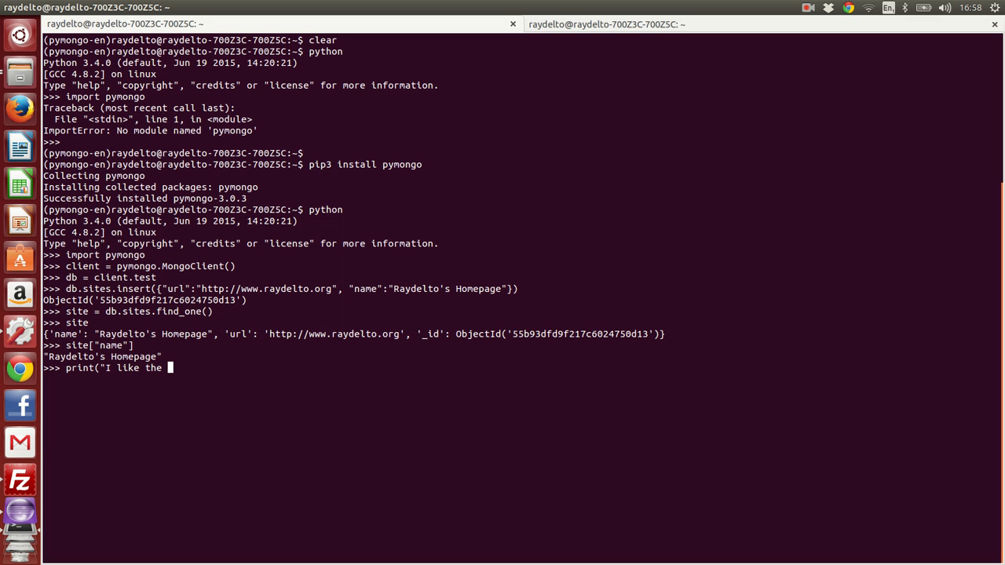
type("%")
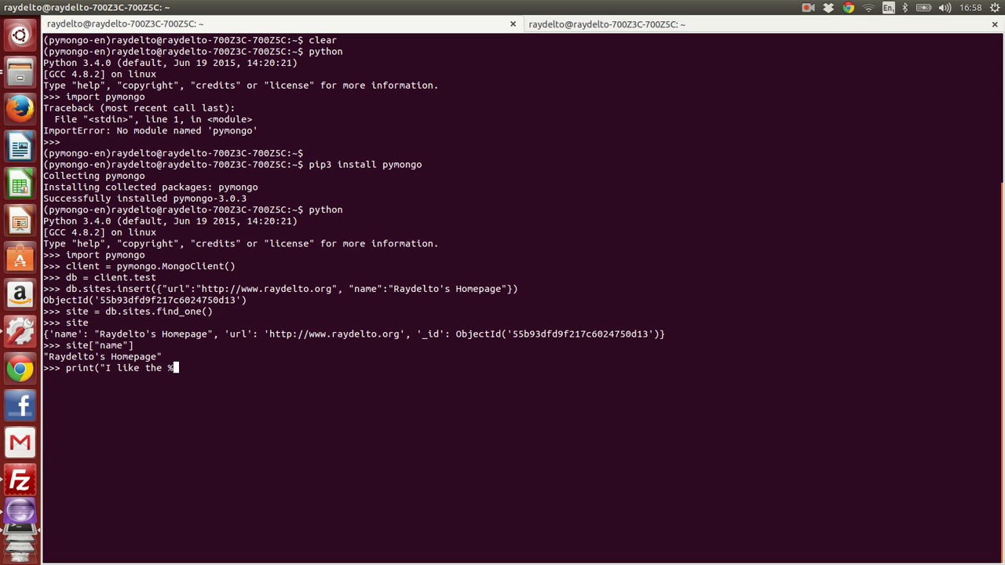
type("s")
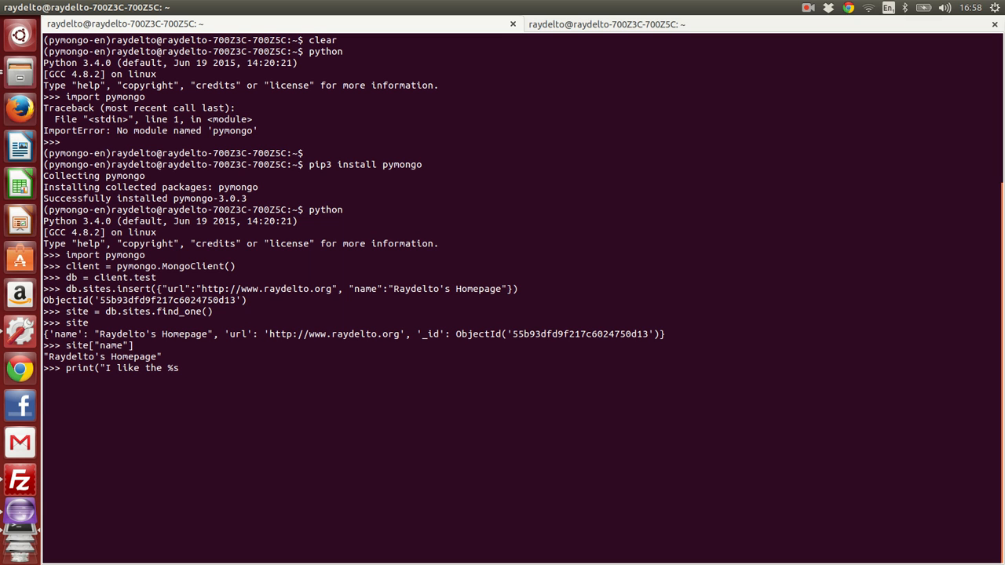
type("and the url is %s\"  % (")
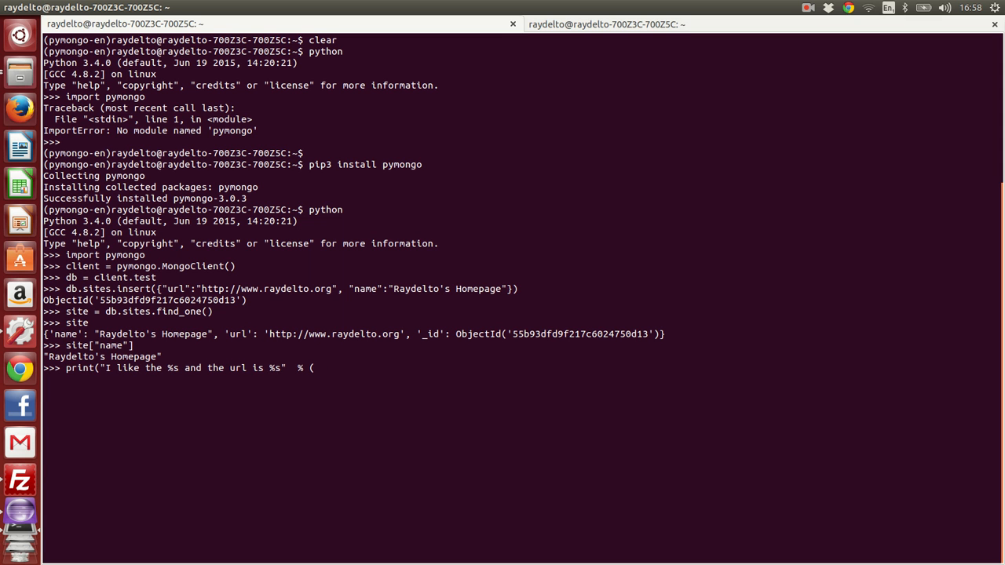
Step: Supply site["name"] and site["url"] as arguments and print the formatted sentence
type("nom")
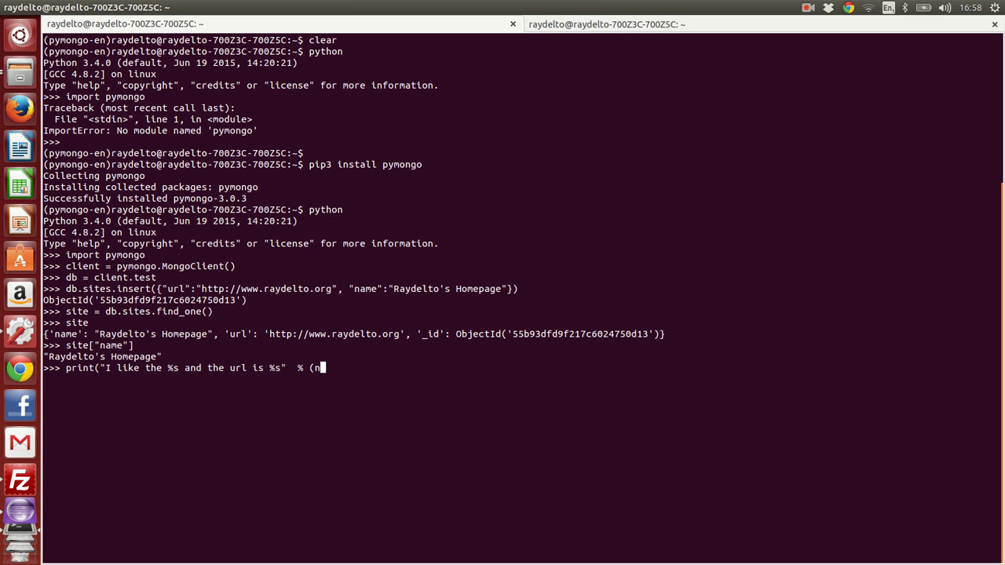
type("site[\"name\"")
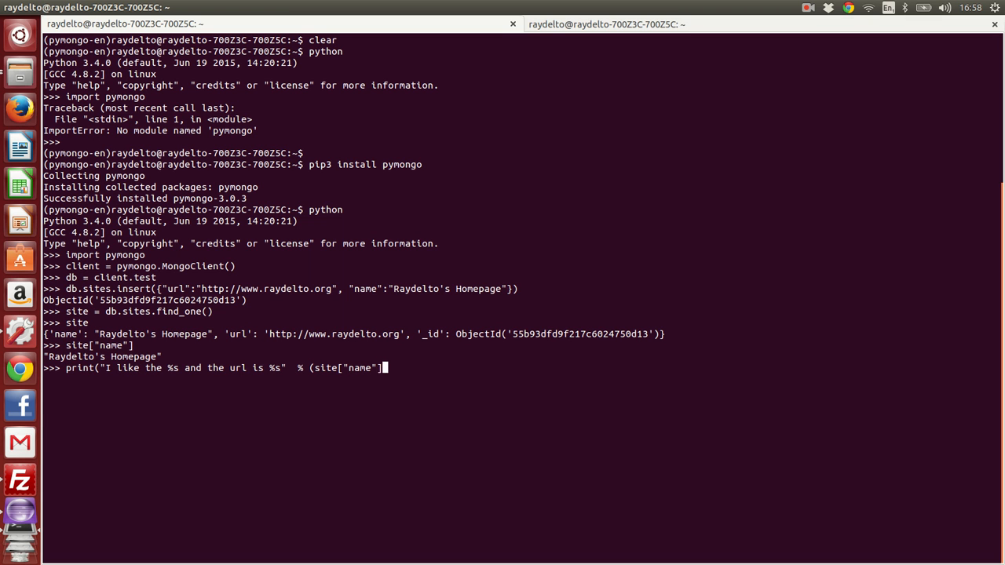
type(", site[\"url")
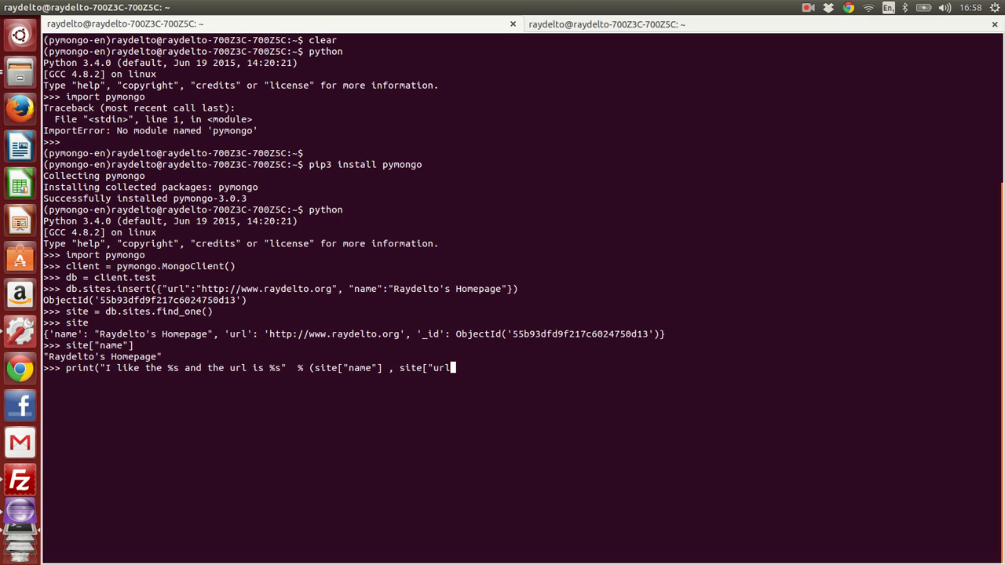
type("\"]")
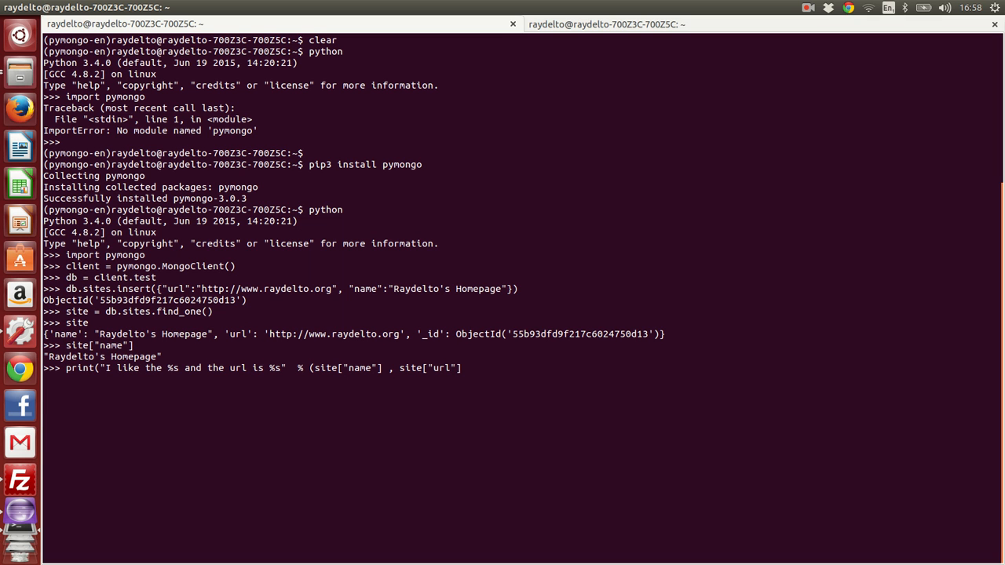
type(")")
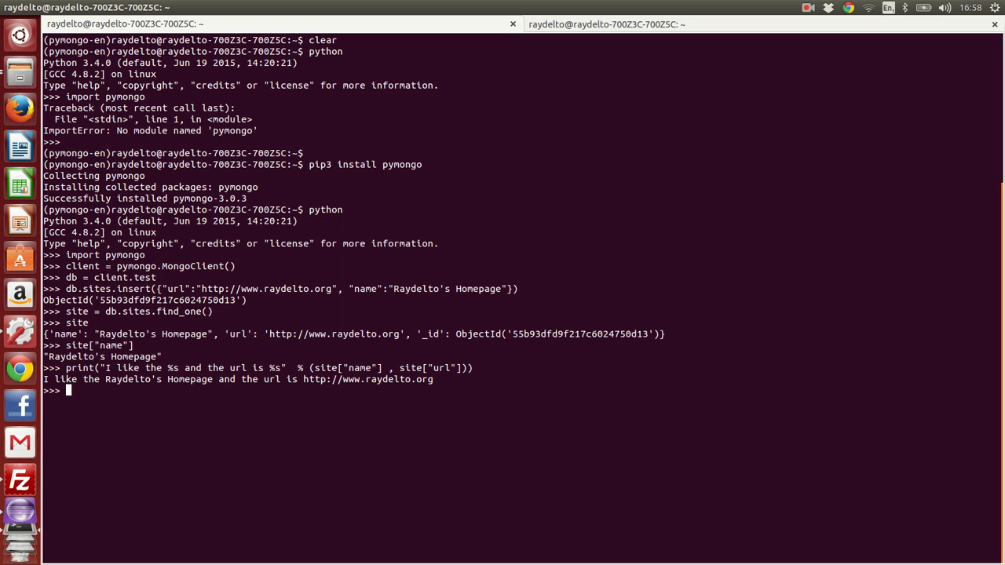
type("site")
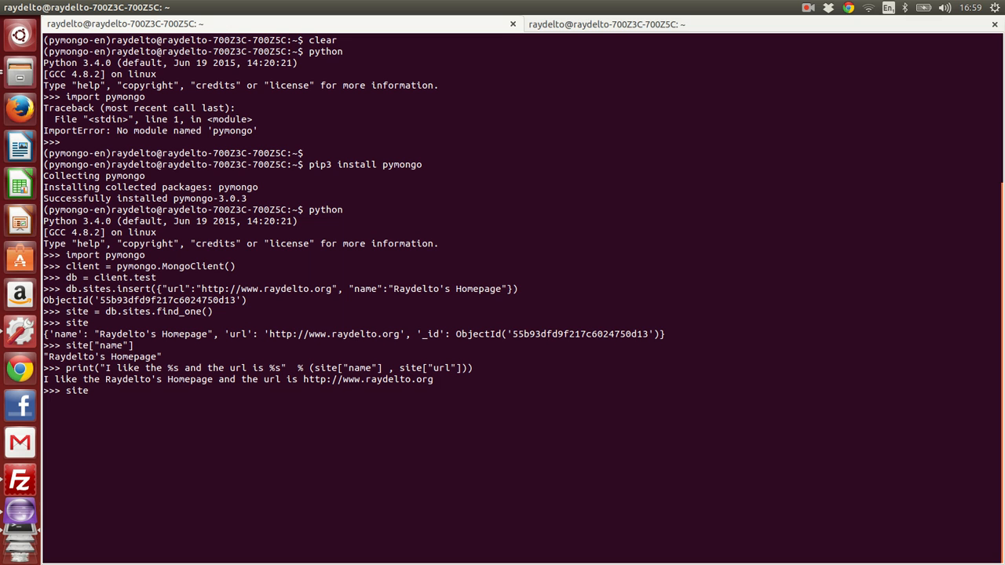
Step: Assign sites = db.sites.find() to fetch every document in the collection
type("s")
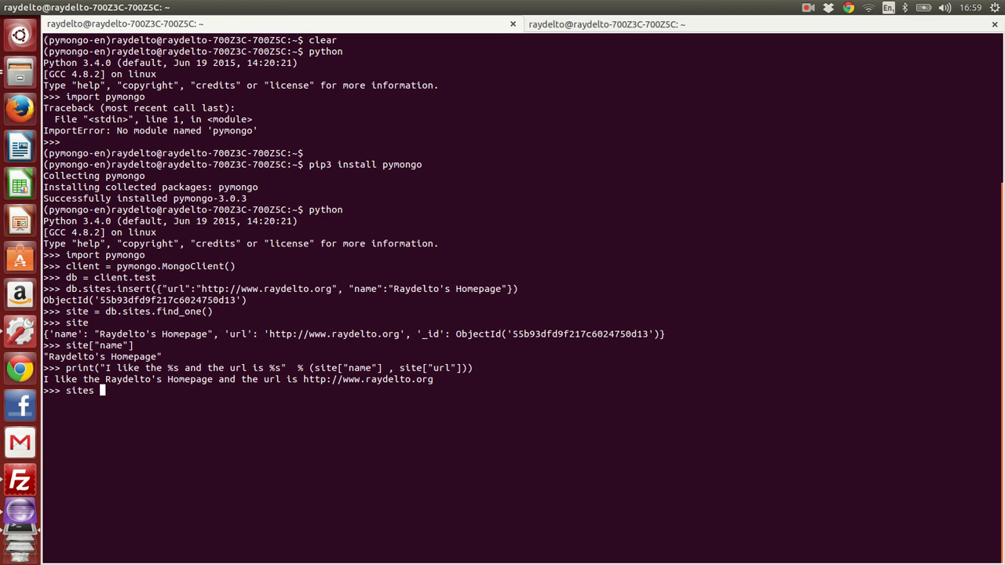
type("= db.")
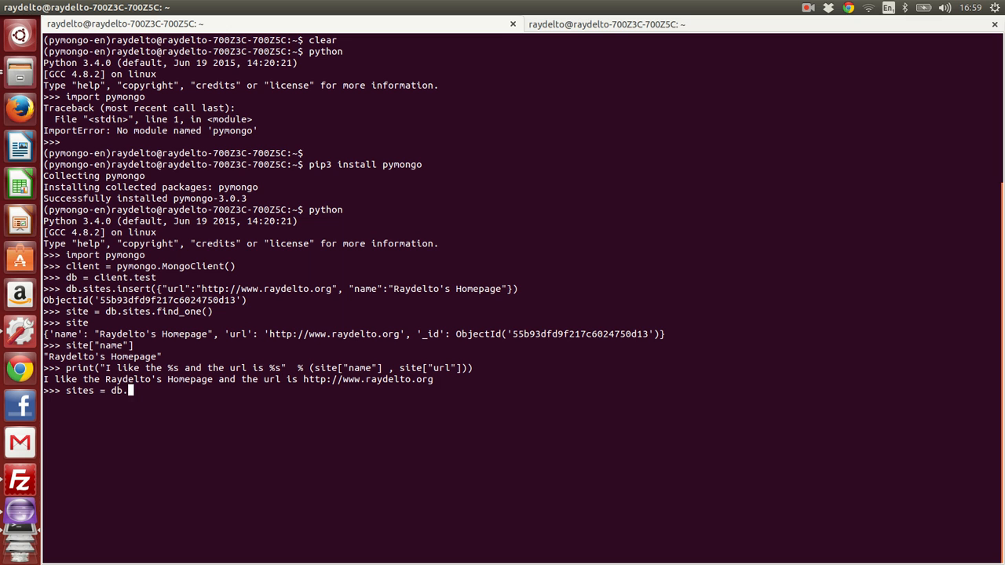
type("sites")
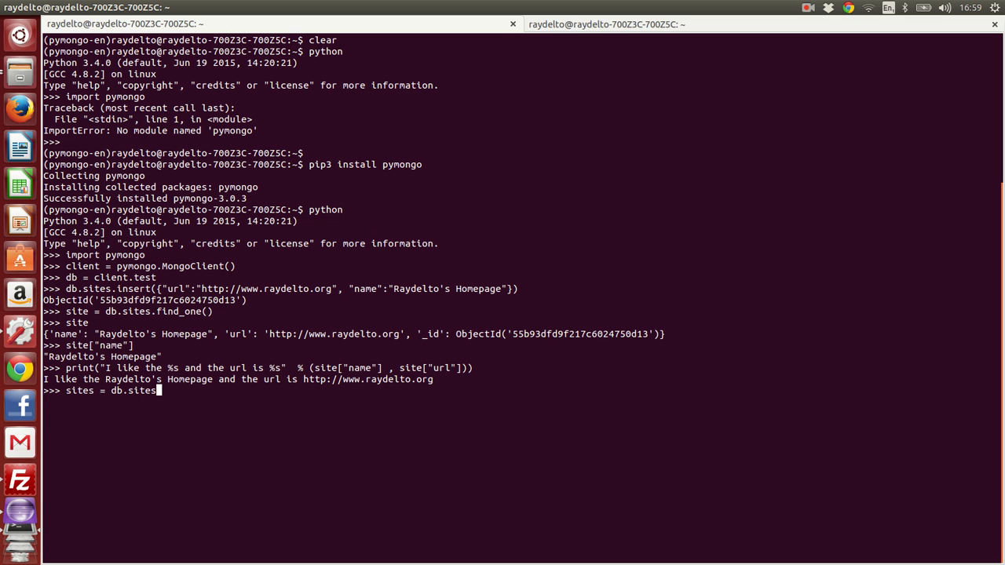
type(".find()")
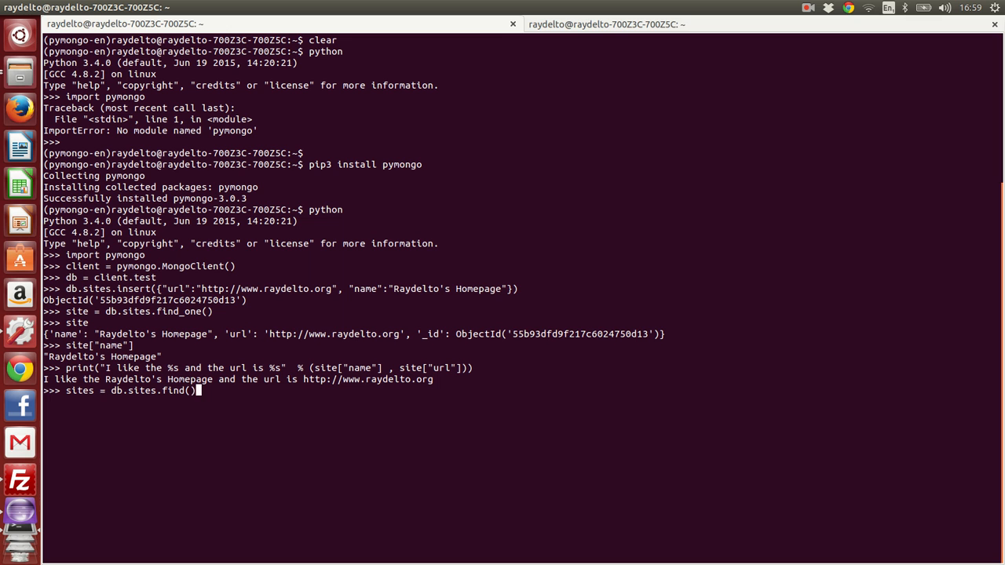
Step: Try find with a {} filter and name/url projection, then begin a for statement
type("{}")
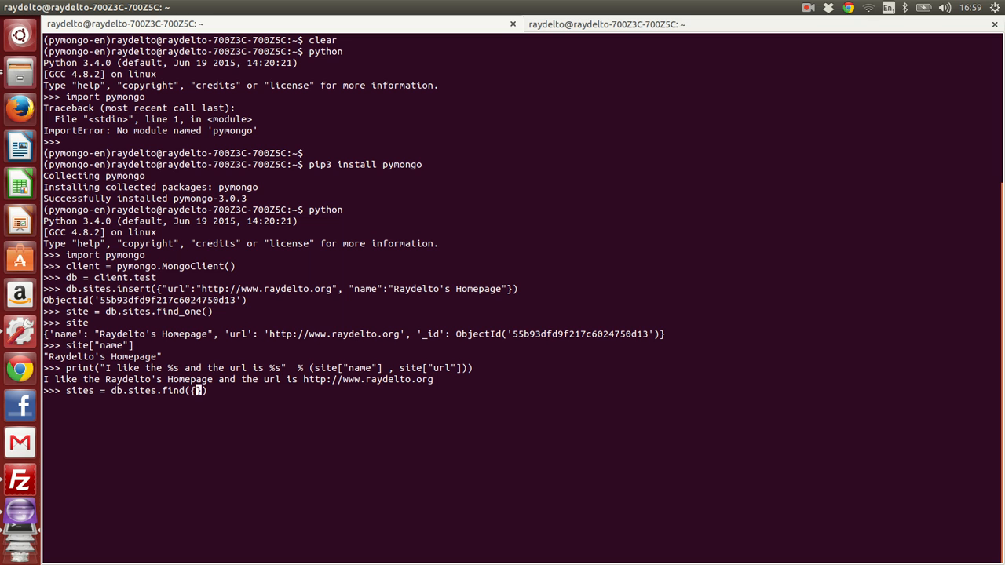
type("n")
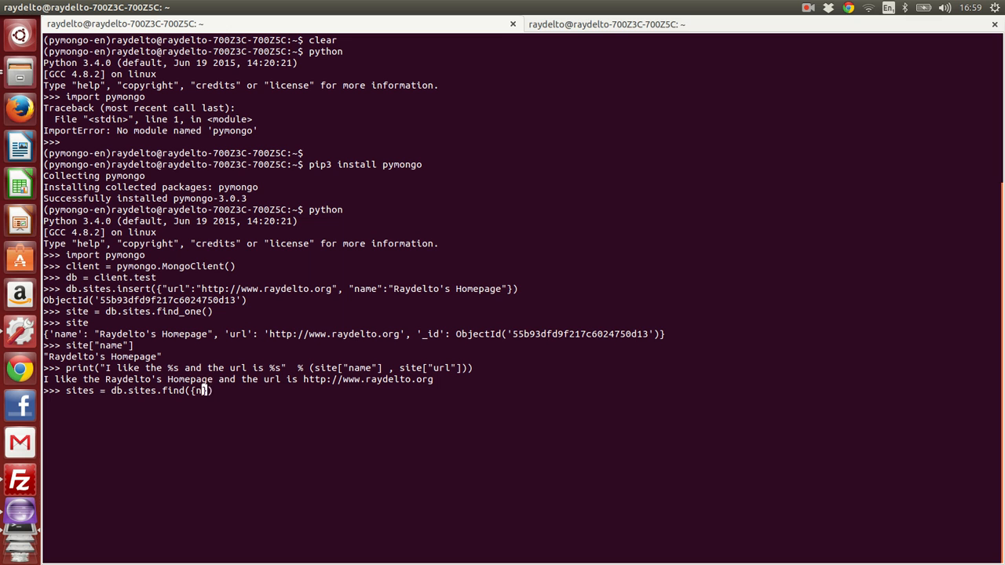
type("ame}")
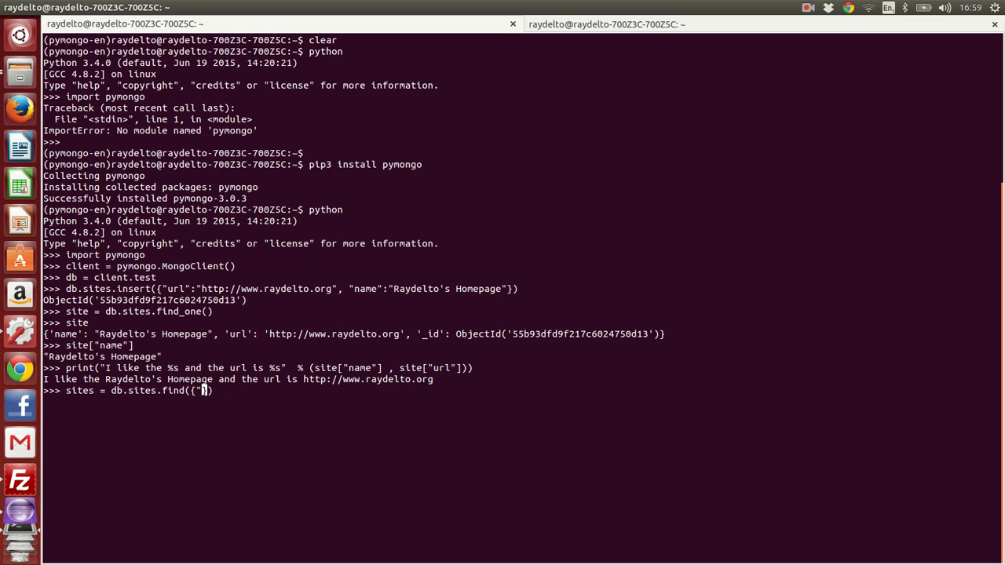
type("url")
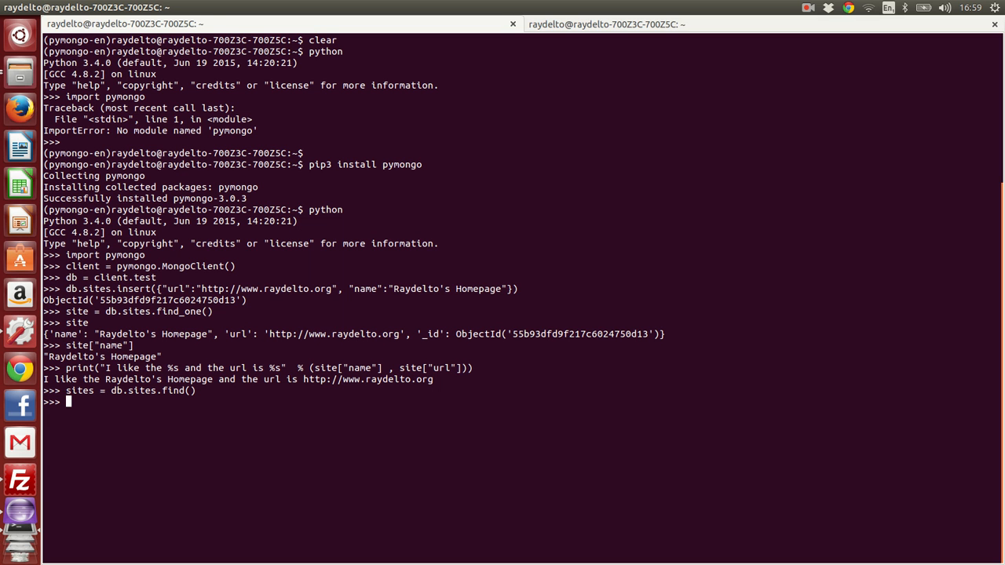
type("for")
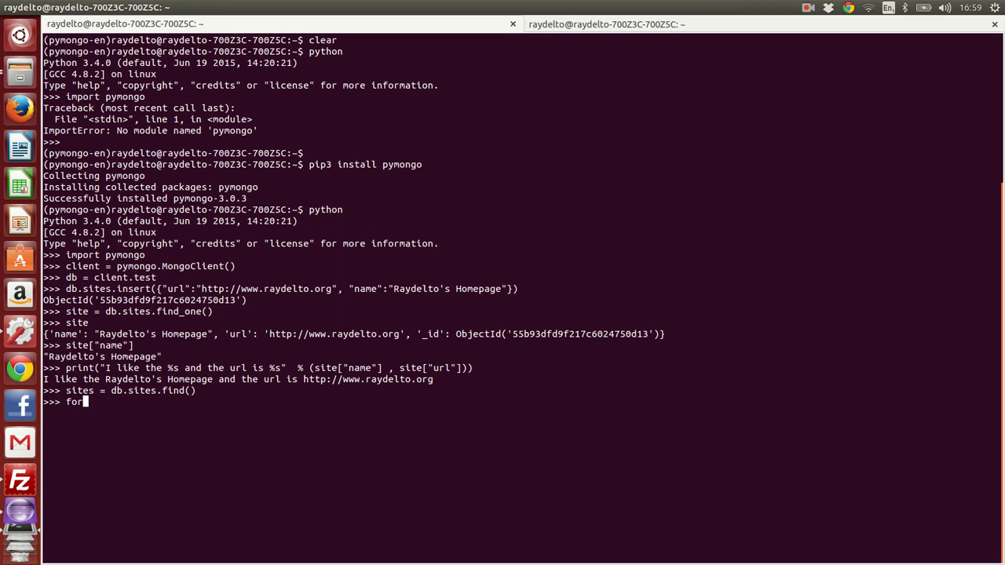
Step: Enter for s in sites: and start its body print(s["name" on the indented line
type("s in sites:")
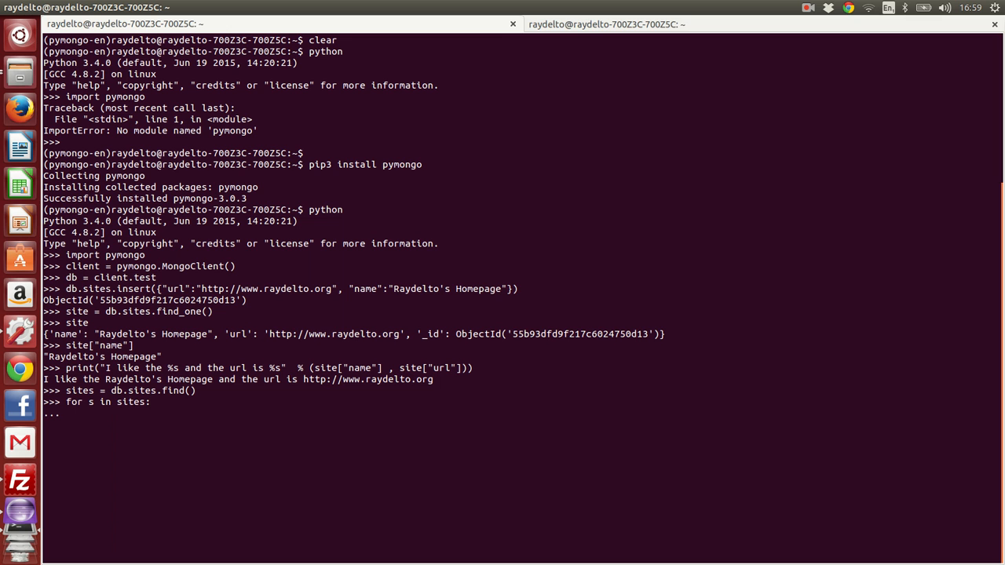
type("printf")
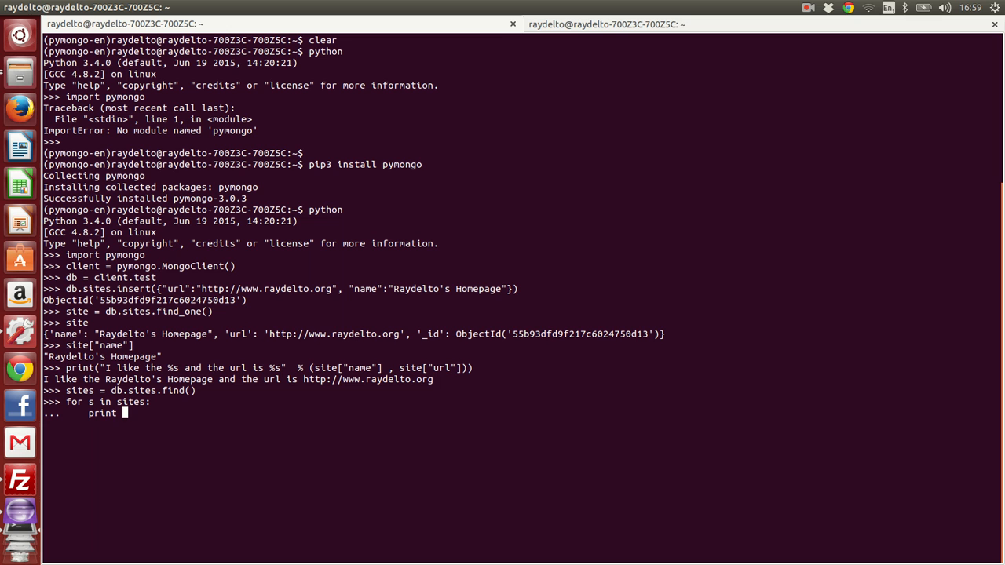
type("(s")
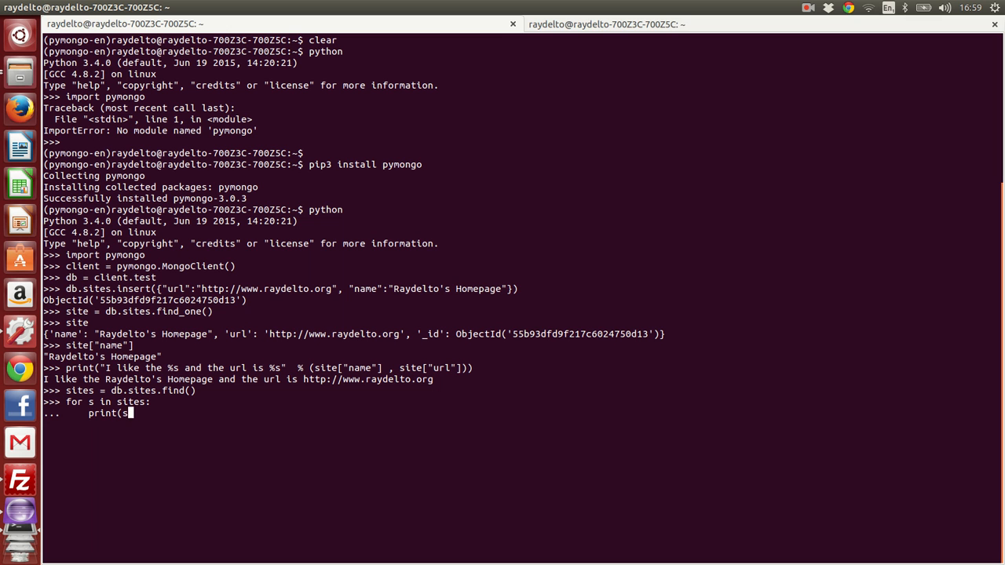
type("[\"name")
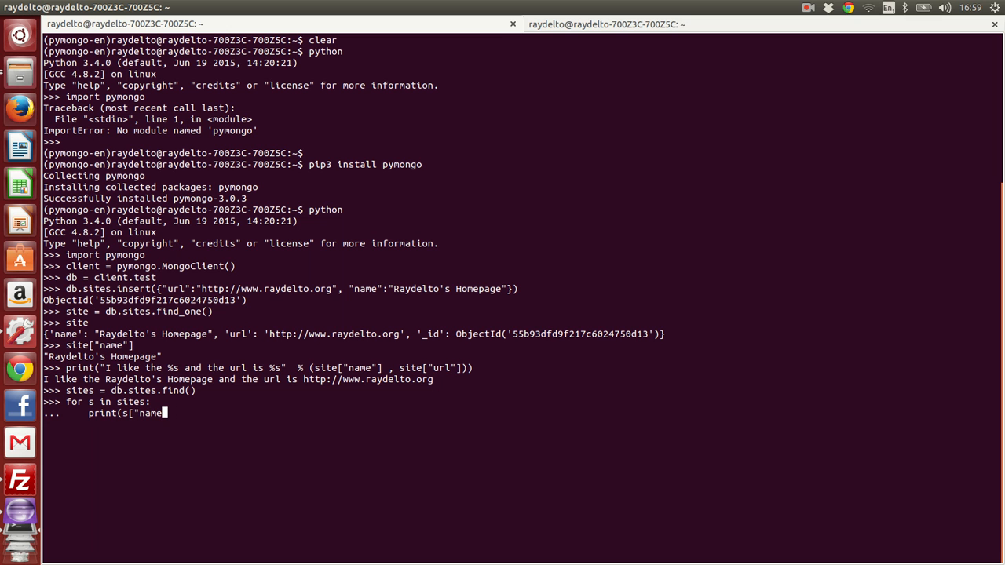